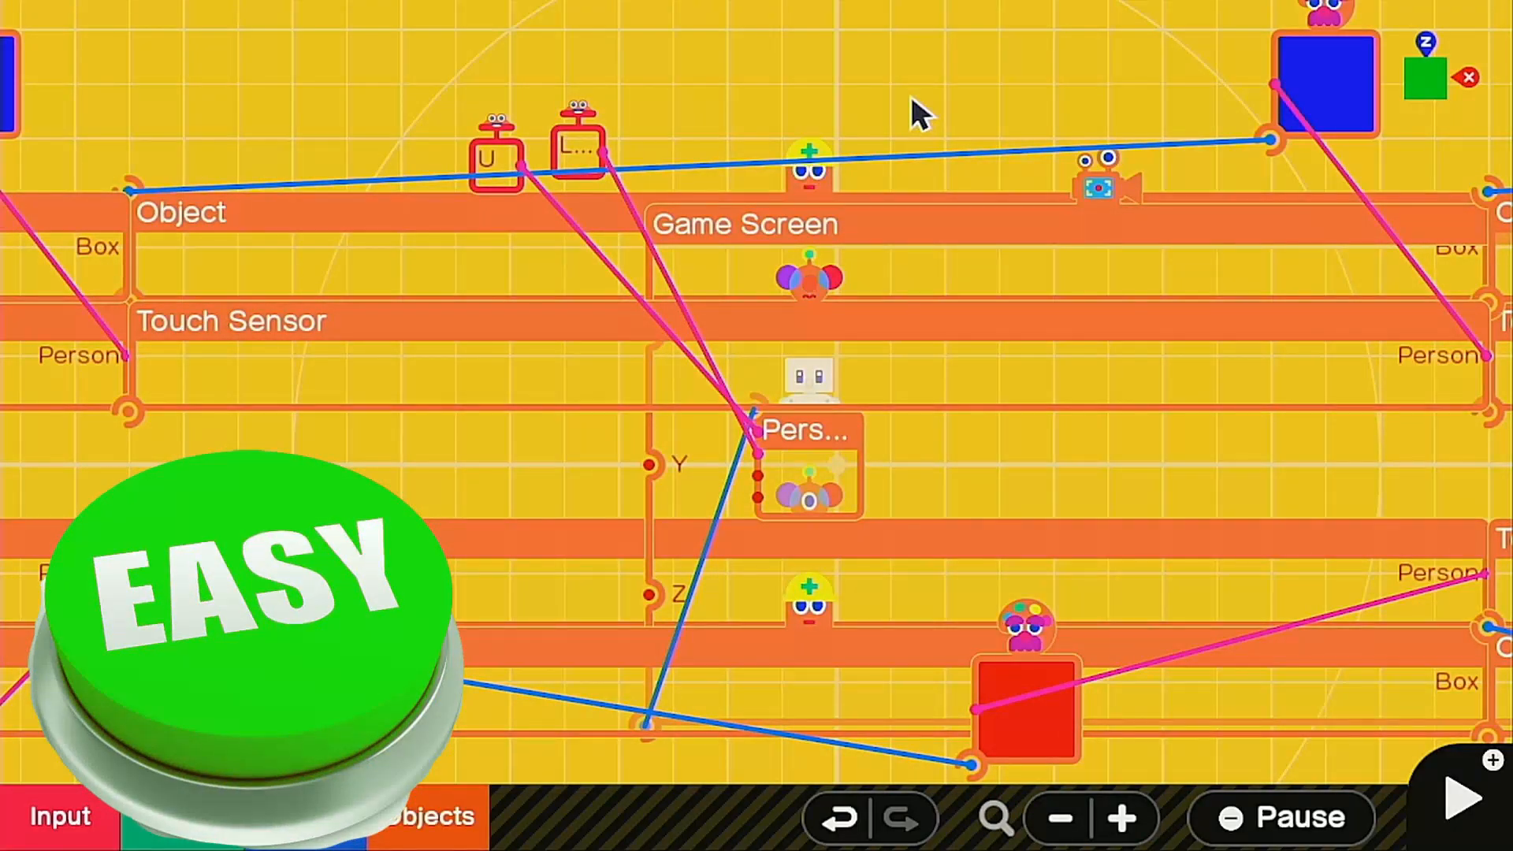
Add a Location Sensor and a Calculate nodon wired into Person's Forward/Backward input.
click(428, 816)
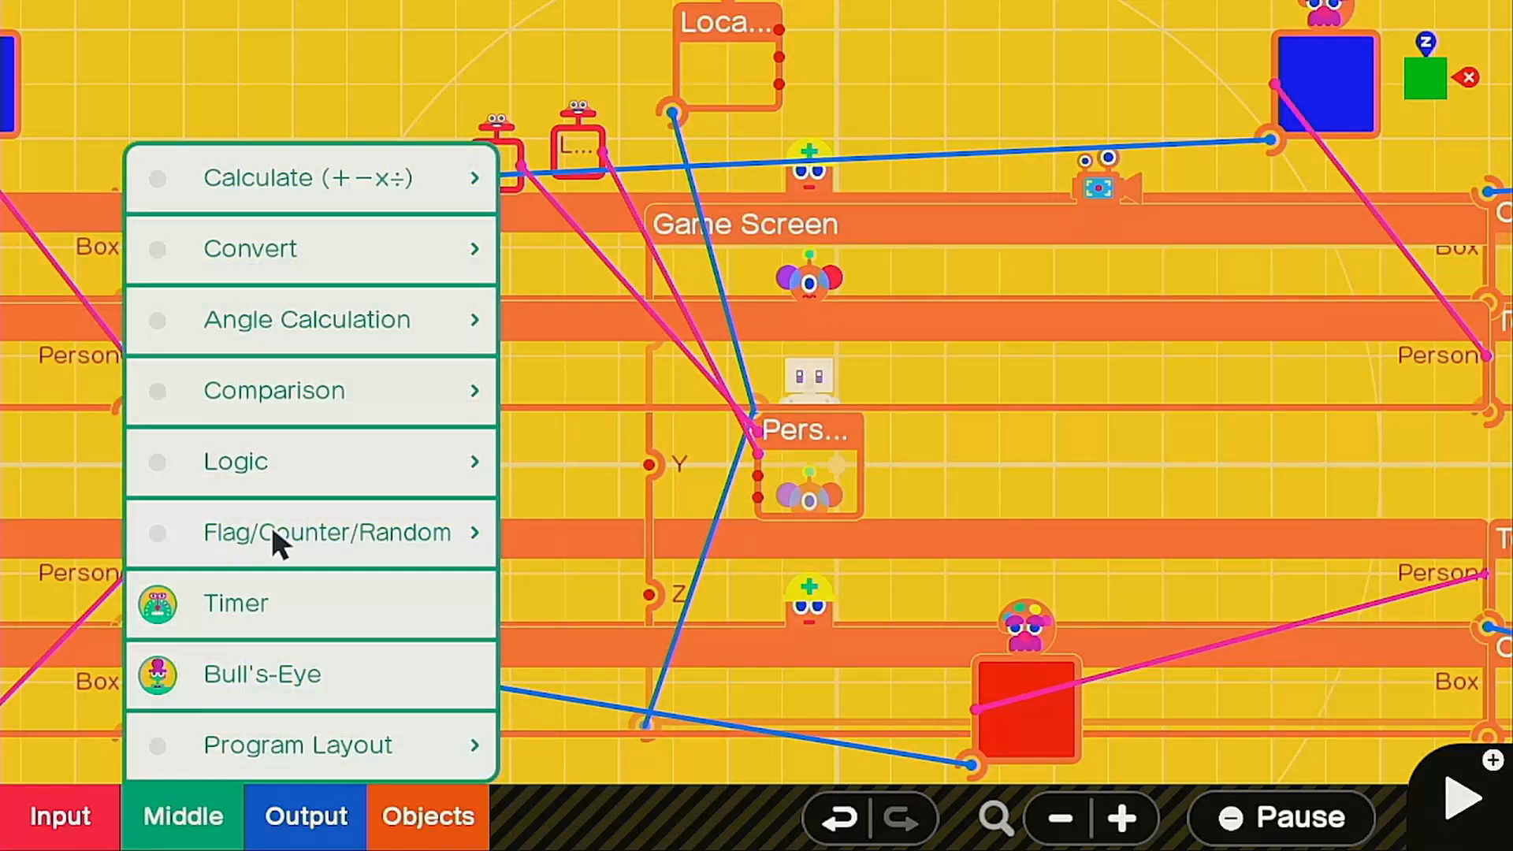
click(809, 434)
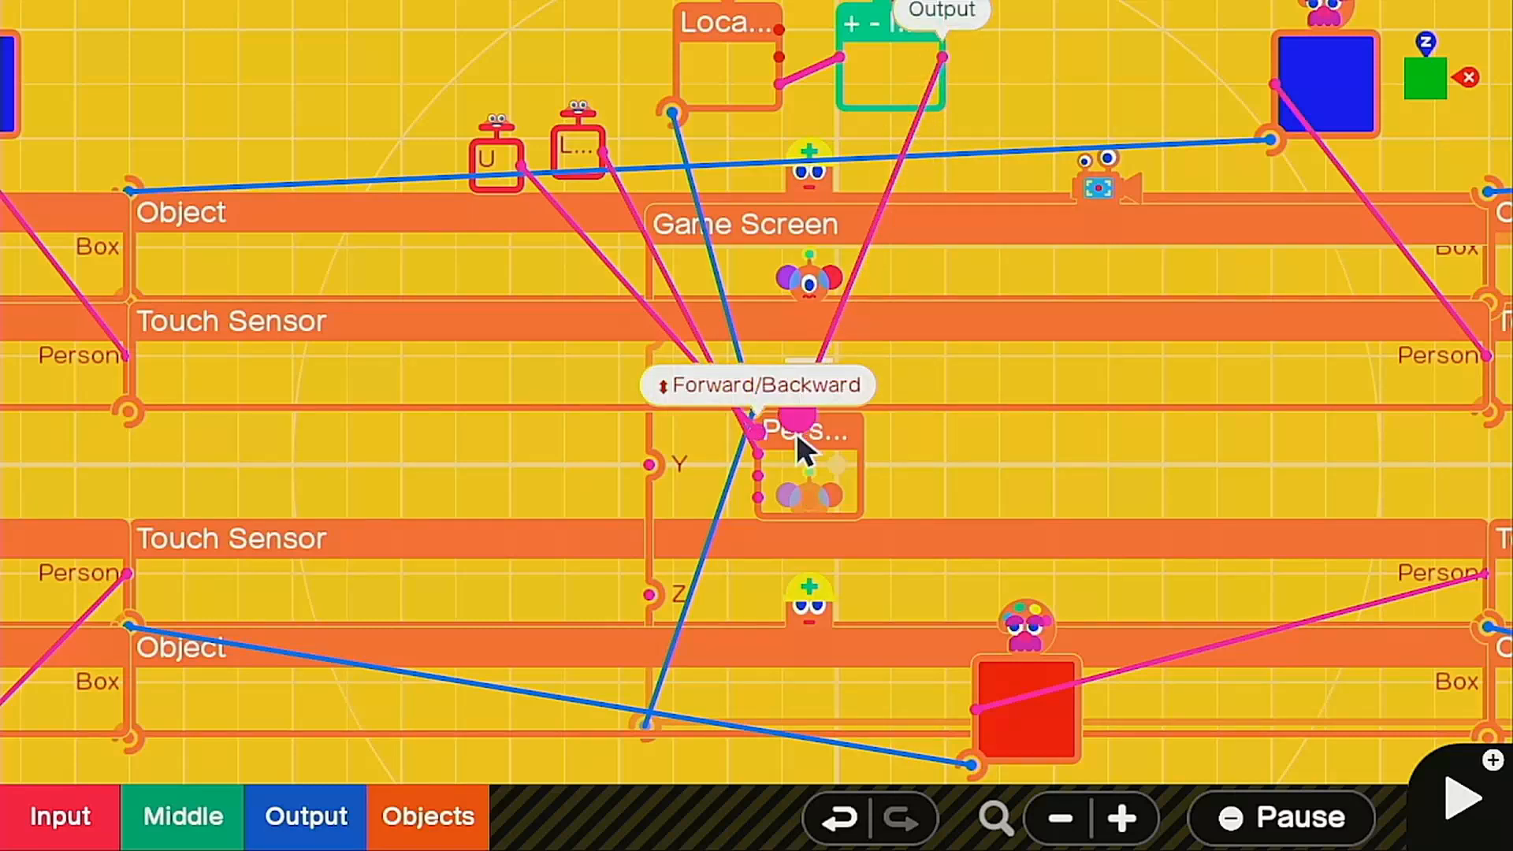
mouse_move(984, 348)
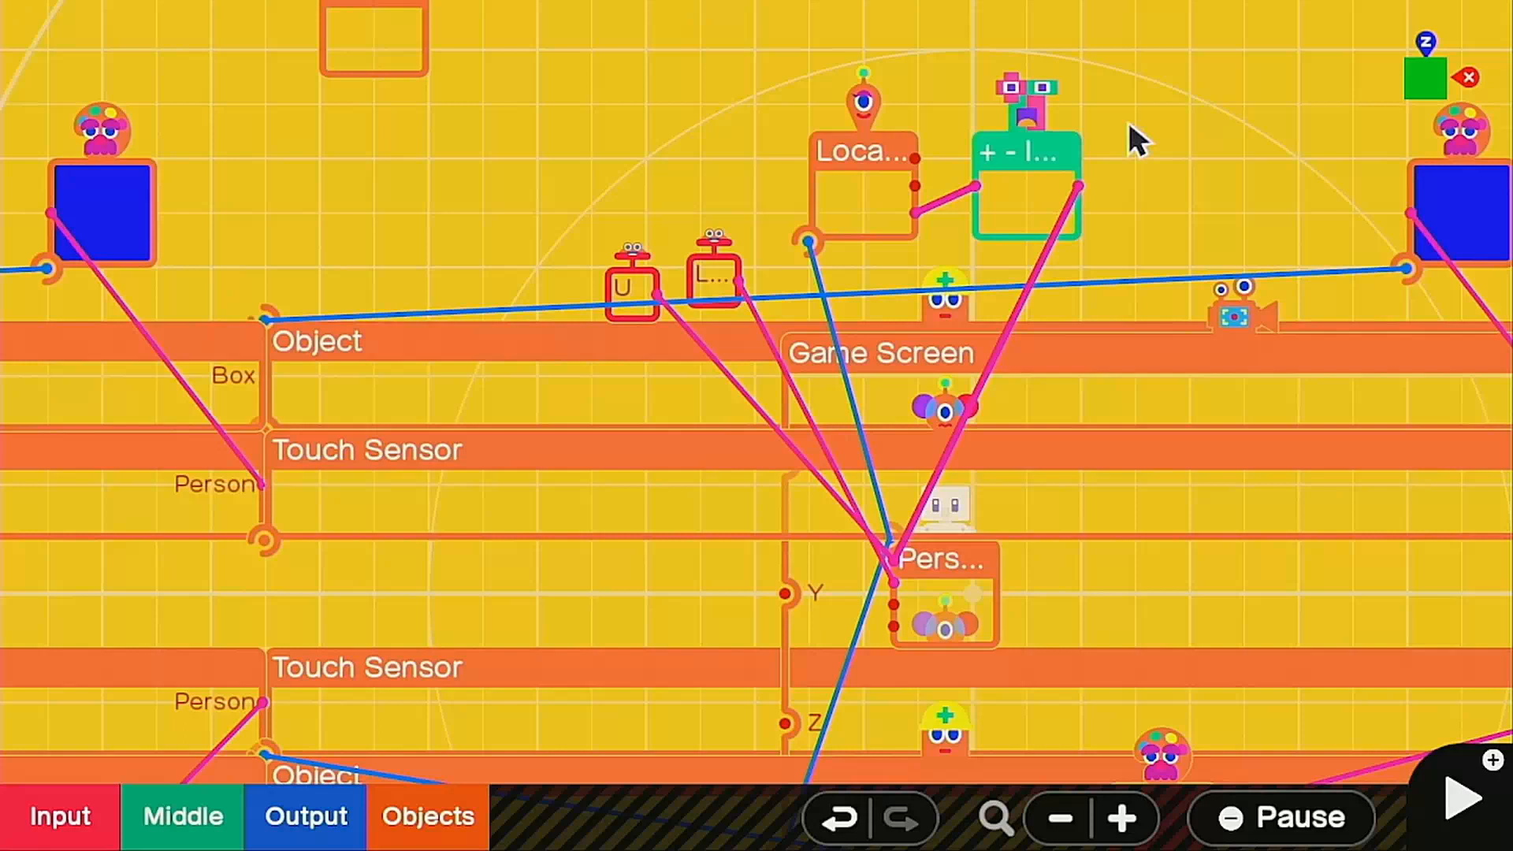
mouse_move(1014, 63)
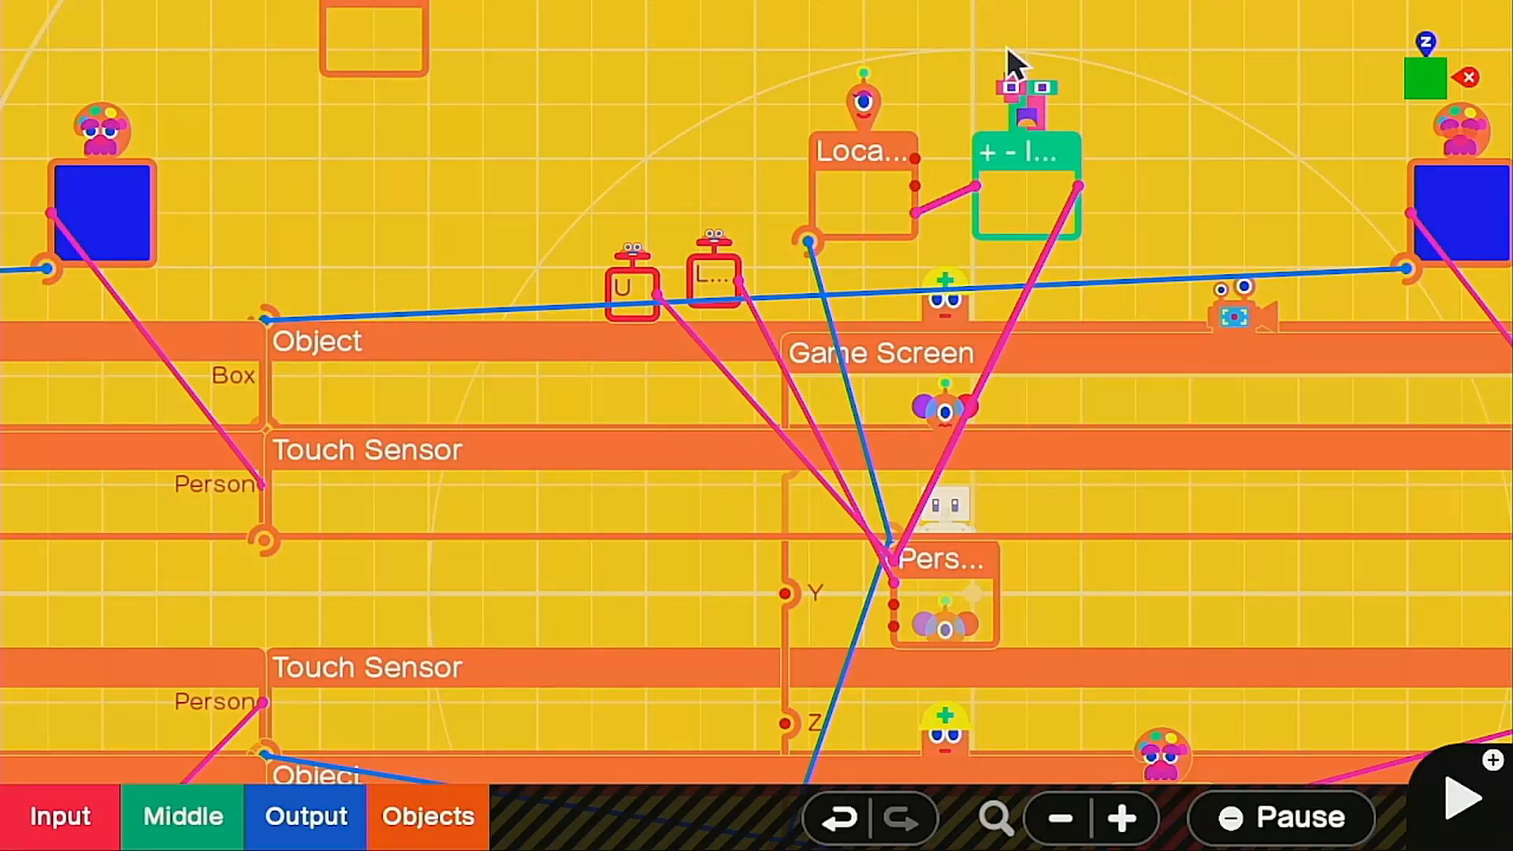
mouse_move(1075, 159)
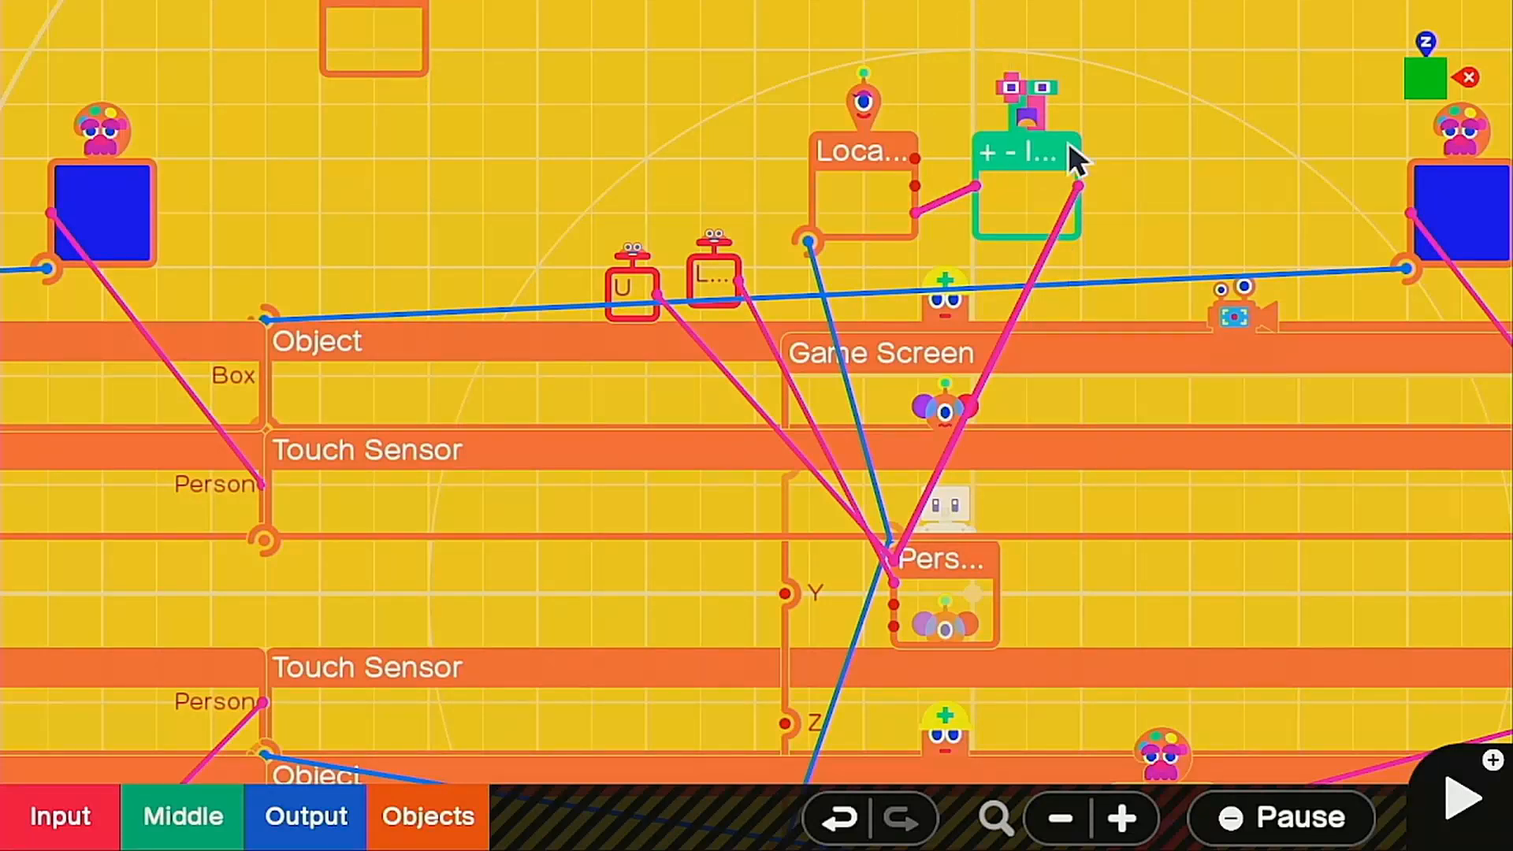
mouse_move(1148, 116)
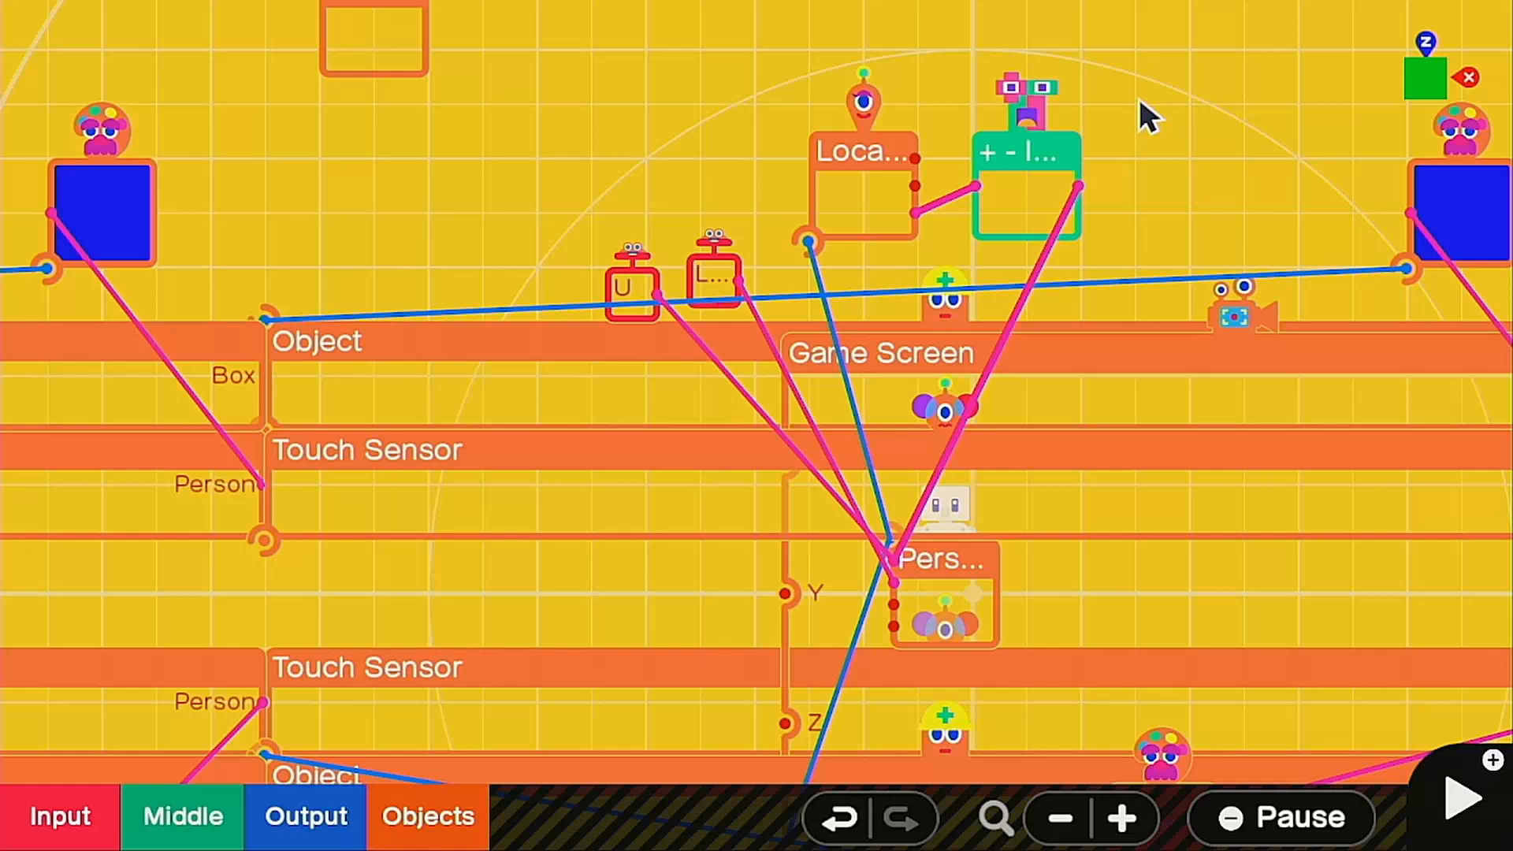
Delete the Calculate nodon and zoom out on the Location Sensor.
click(1460, 799)
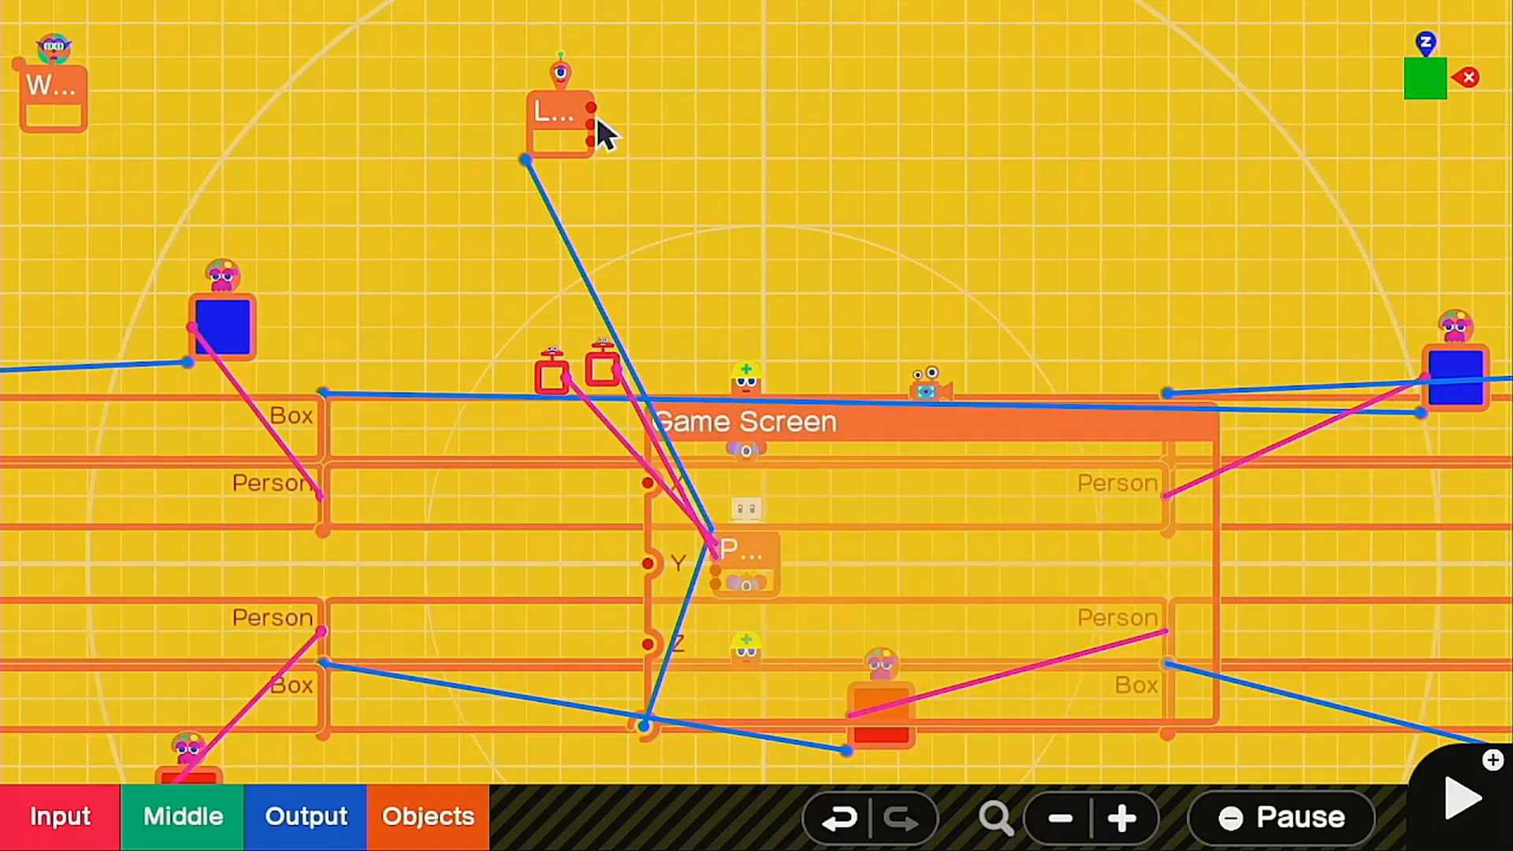
click(560, 111)
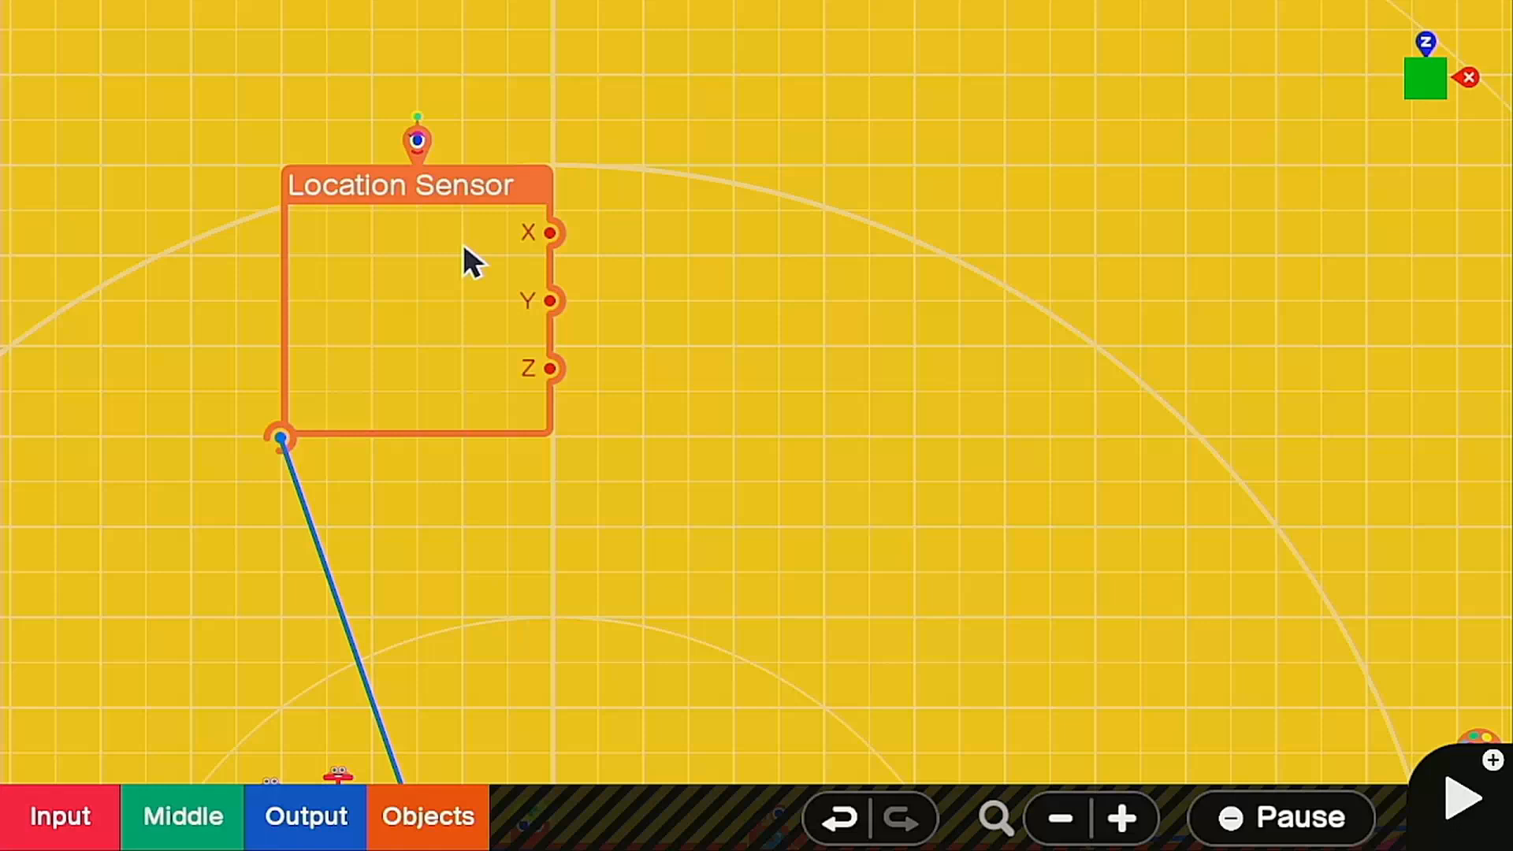
mouse_move(728, 304)
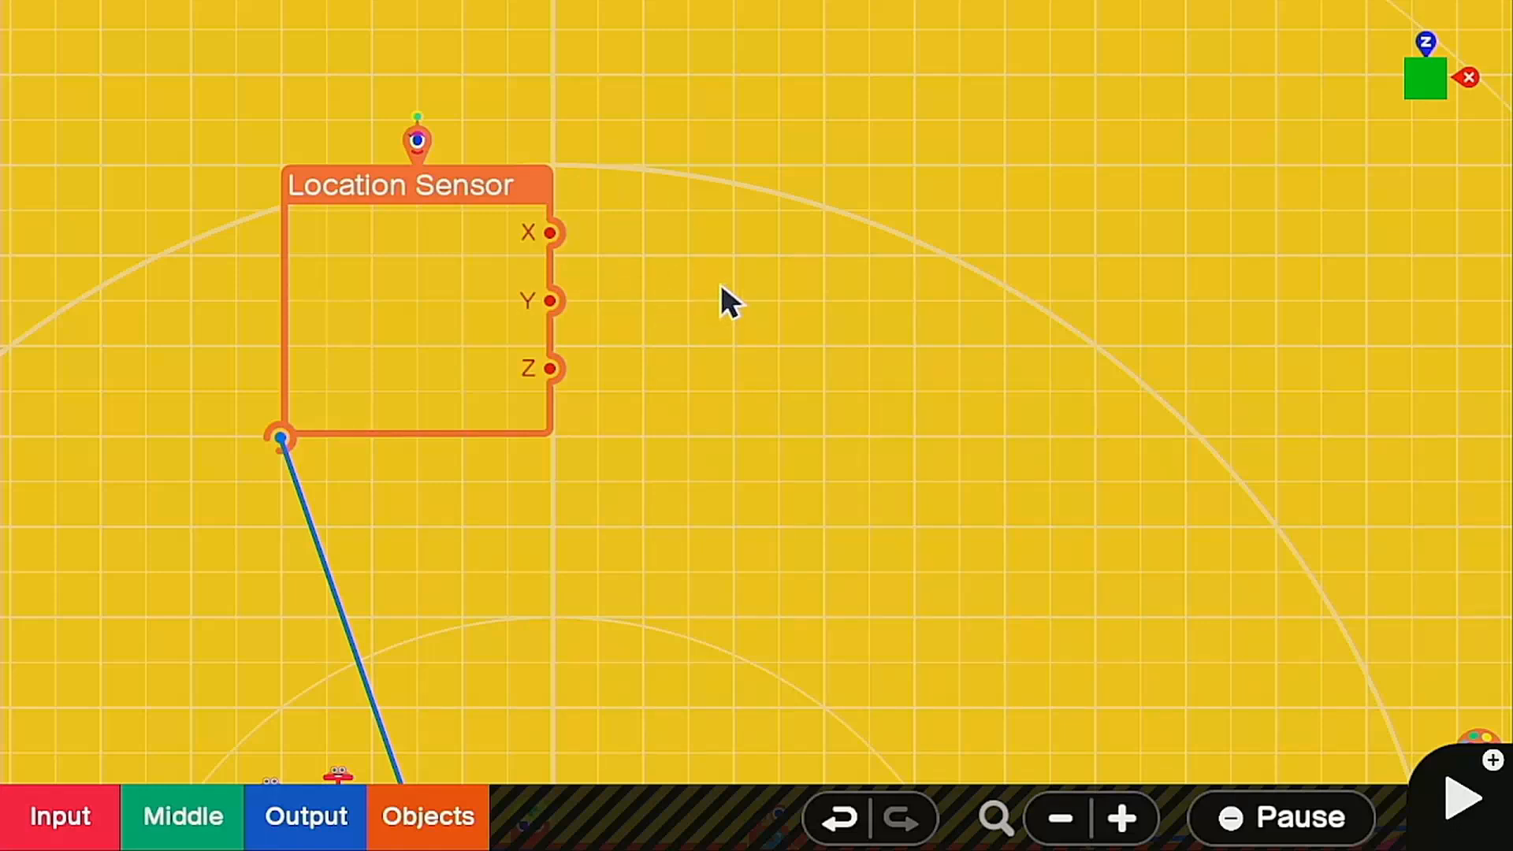
Add a less-than Comparison nodon and place a copy above it.
click(181, 815)
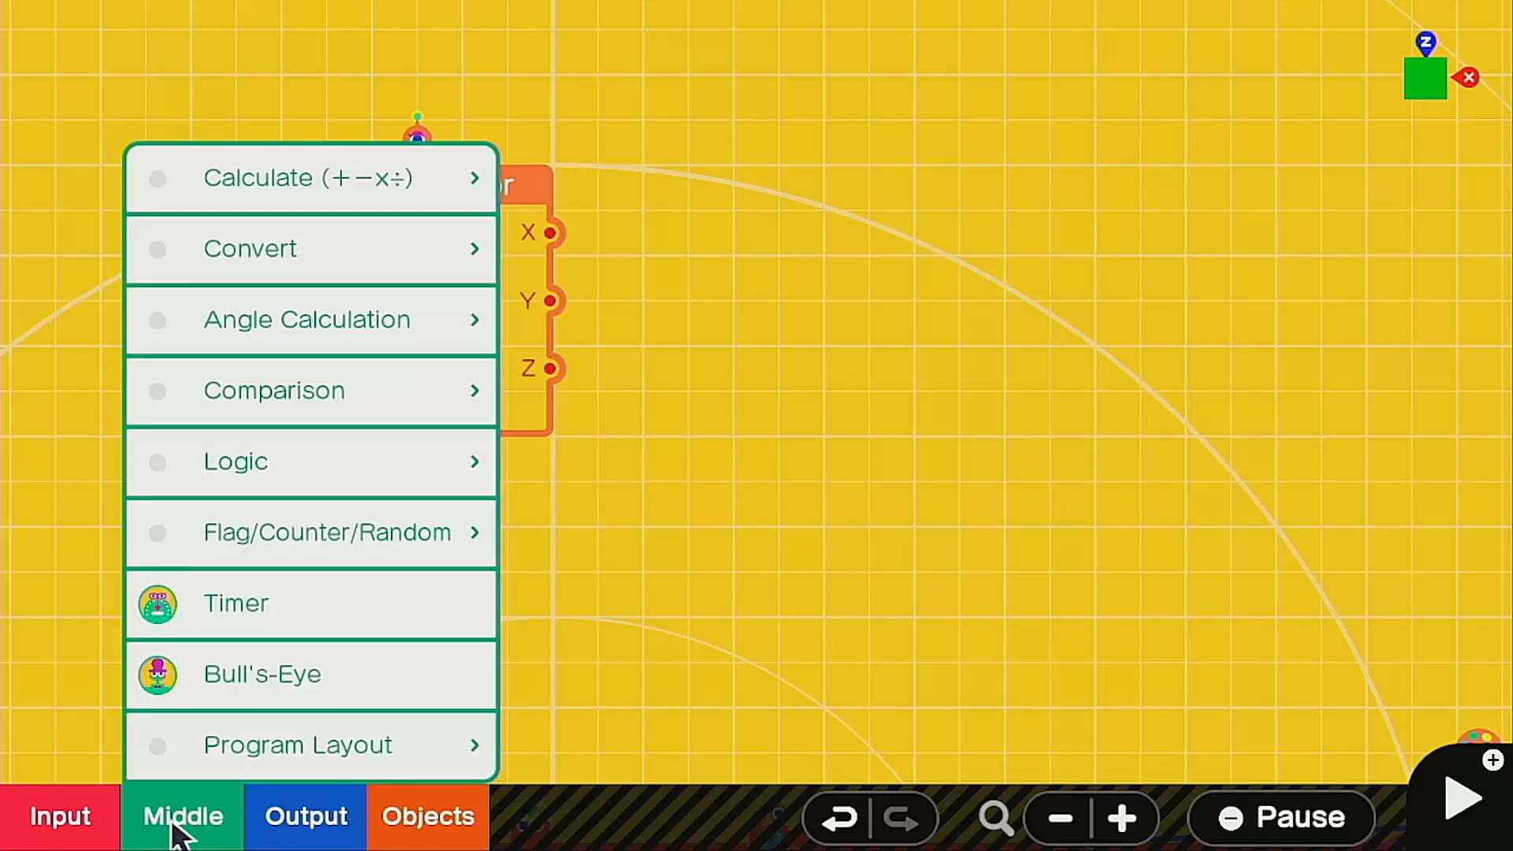
click(309, 390)
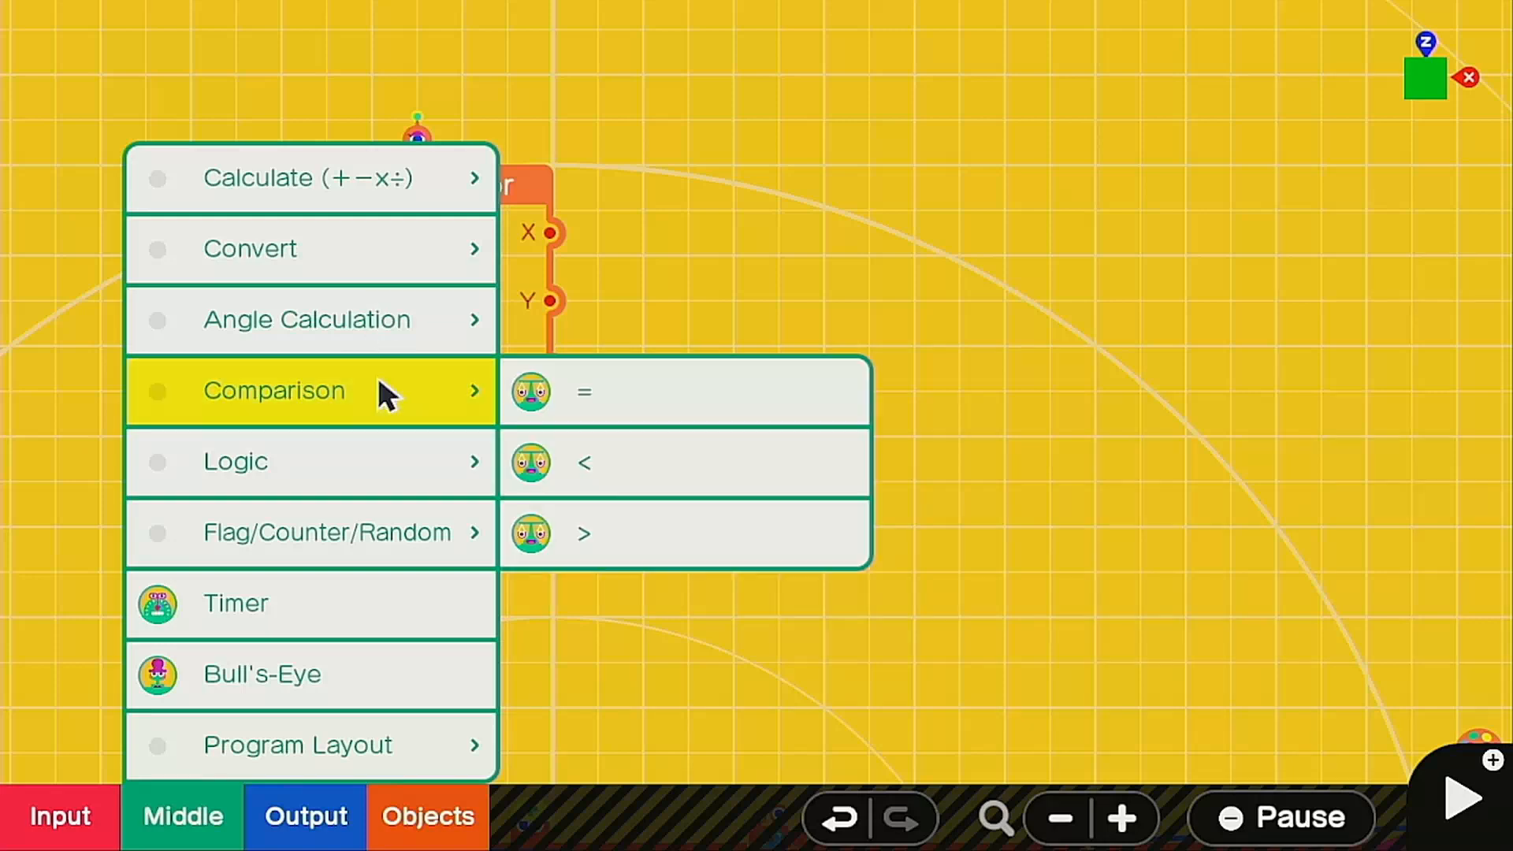
mouse_move(613, 481)
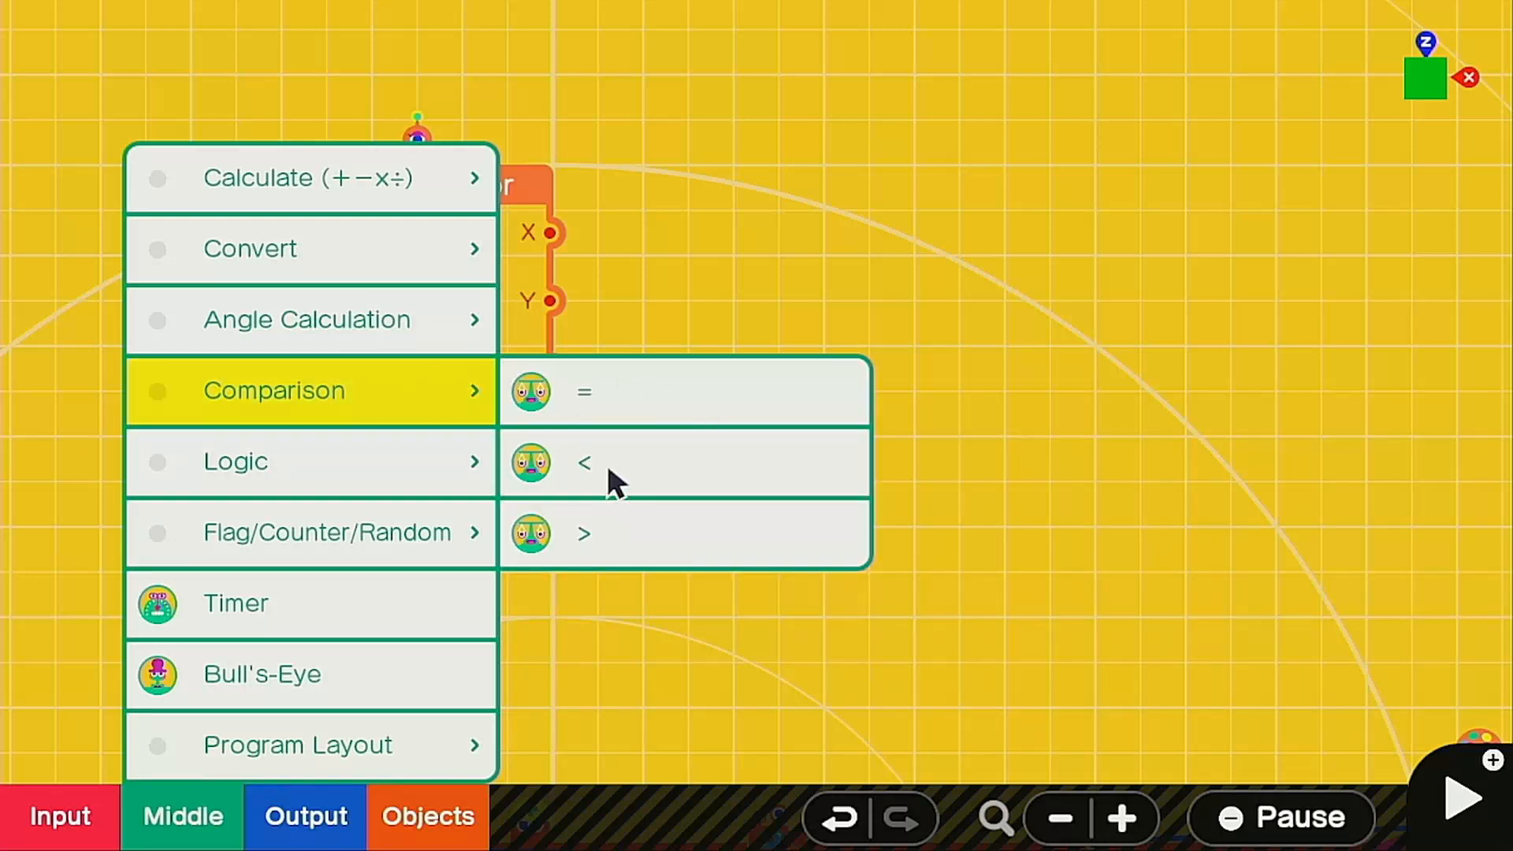
click(584, 462)
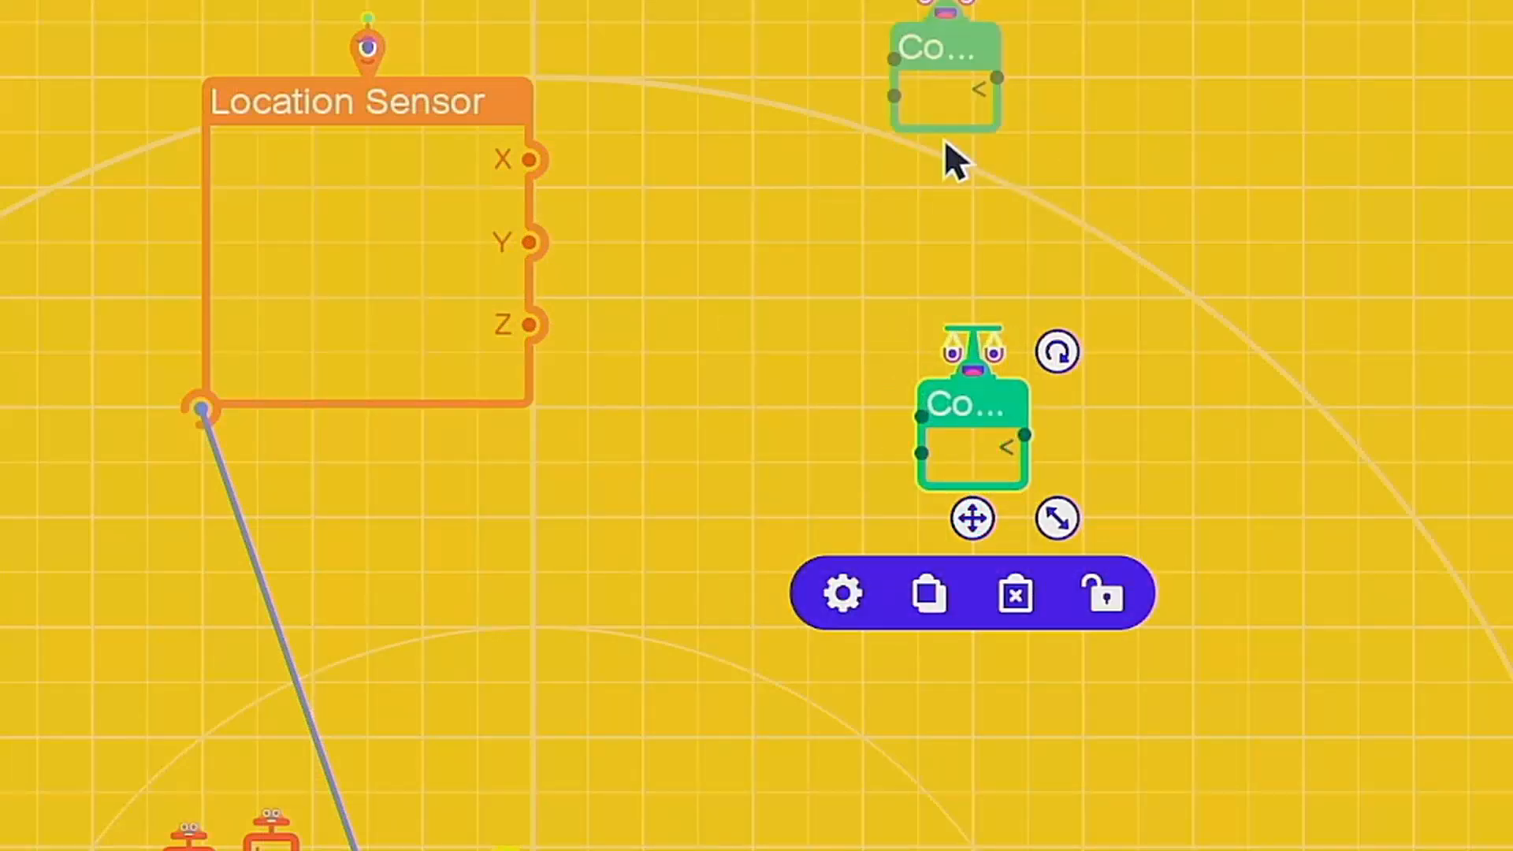
click(842, 593)
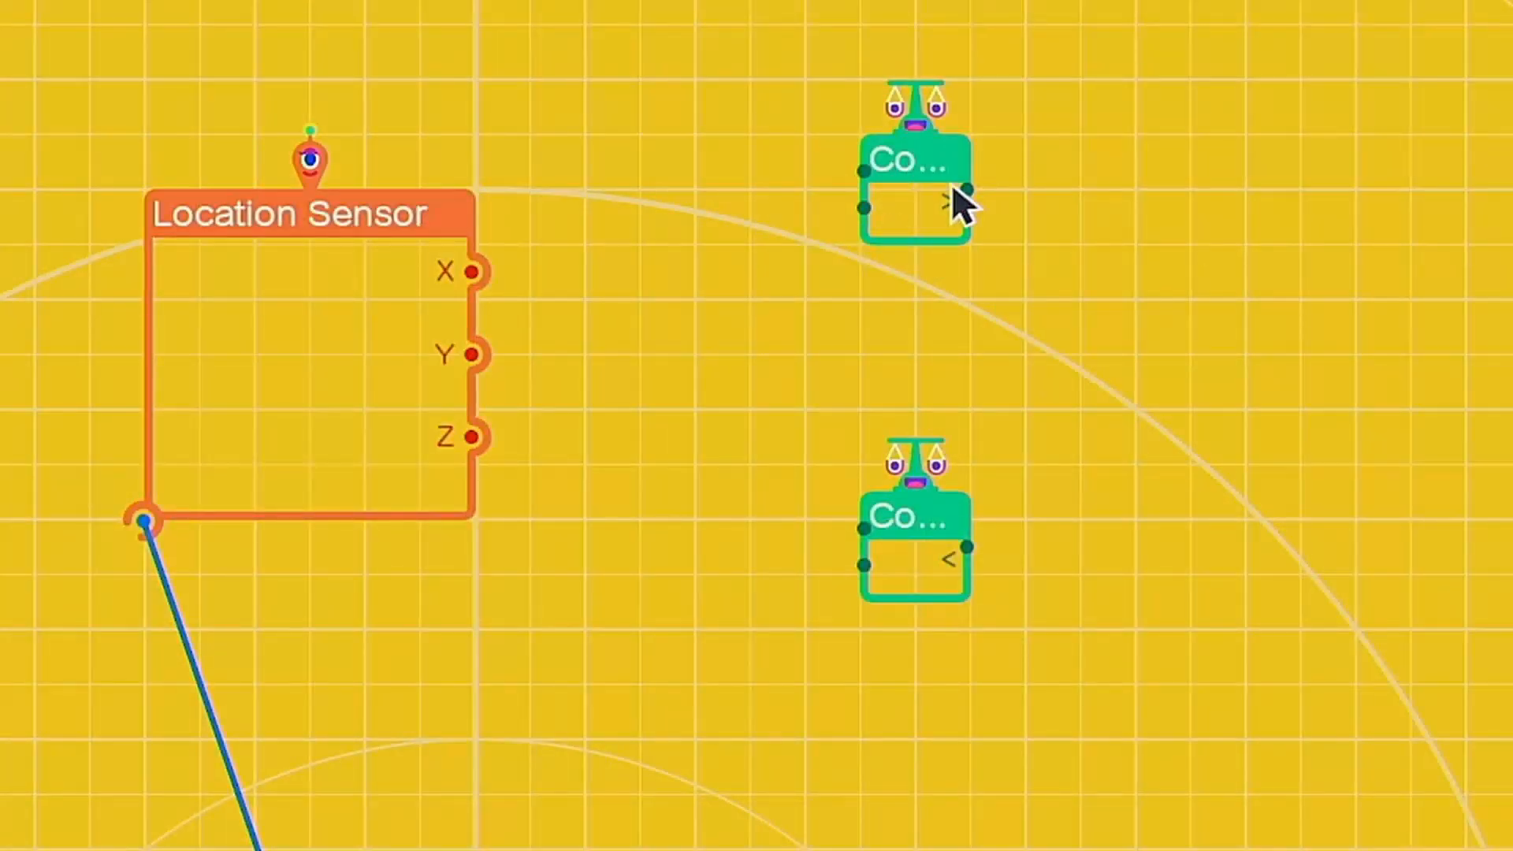
mouse_move(979, 155)
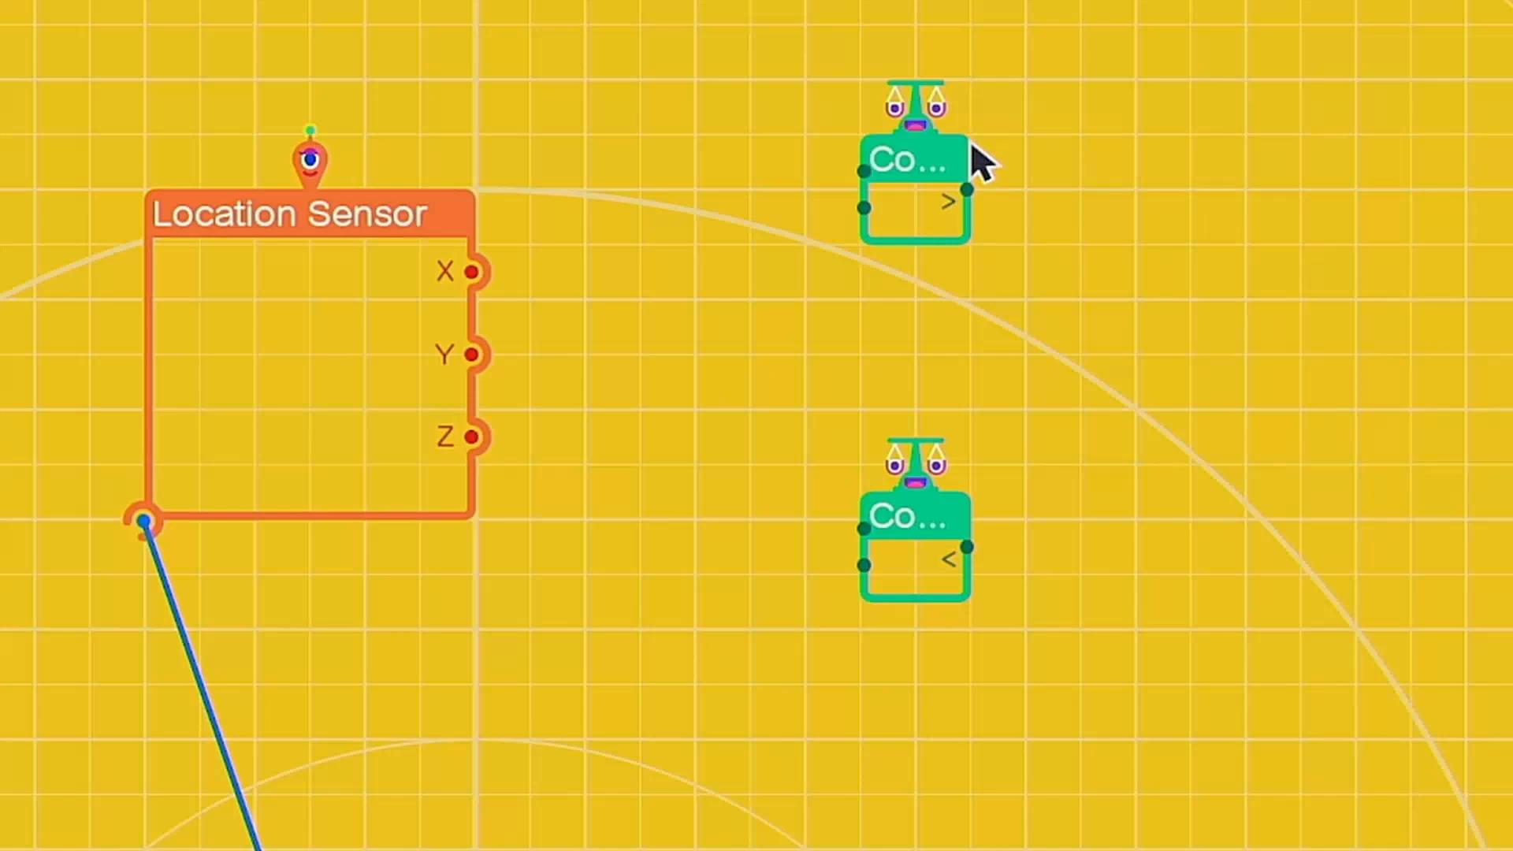
mouse_move(974, 579)
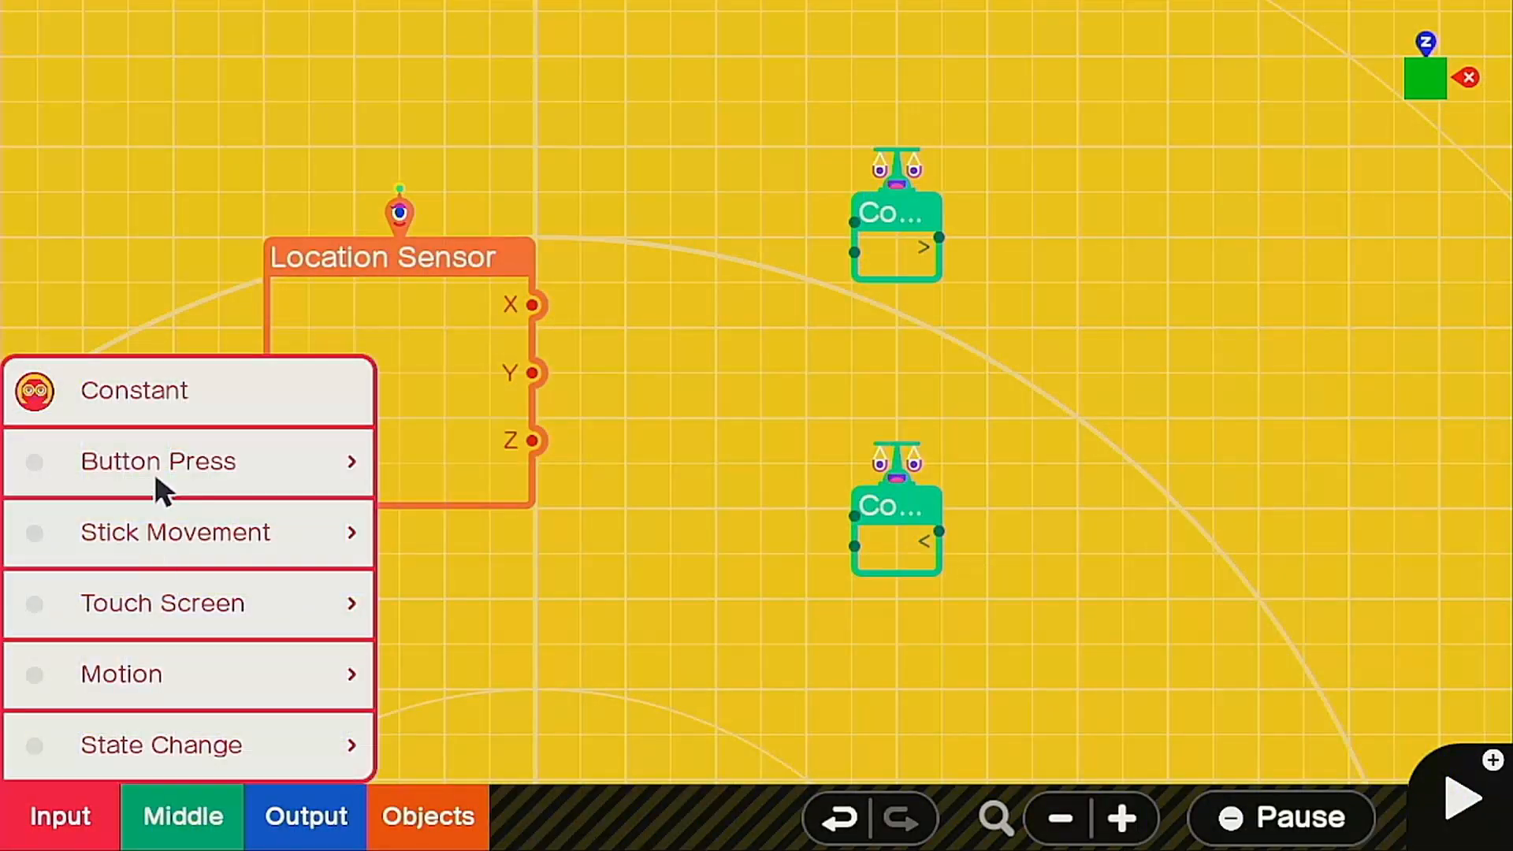
Set the constants to 0.05 and -0.05 and wire them with sensor Z into the comparisons.
click(133, 390)
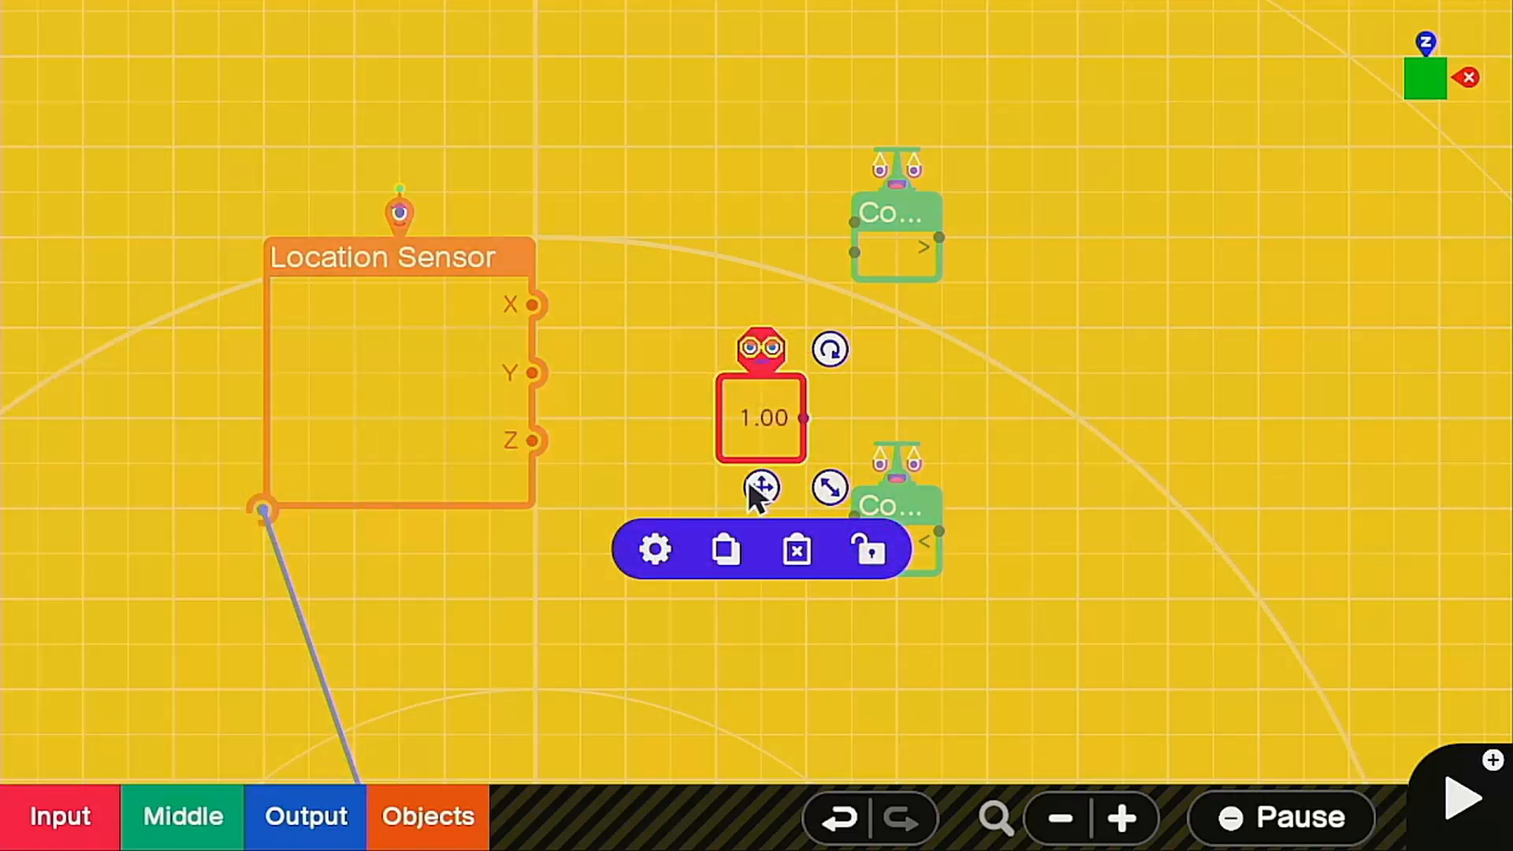
click(655, 549)
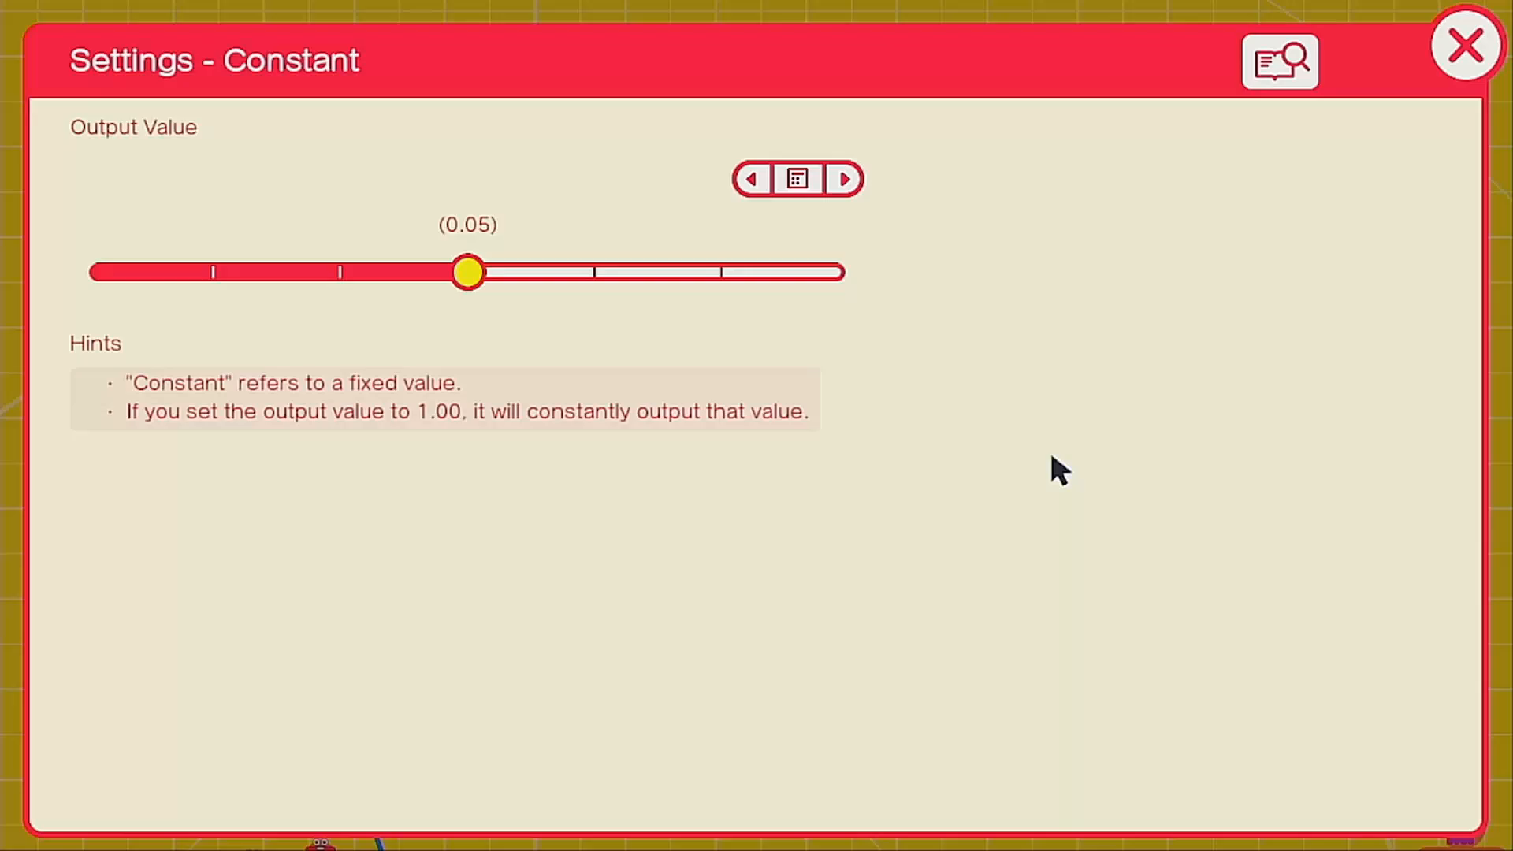
click(1464, 44)
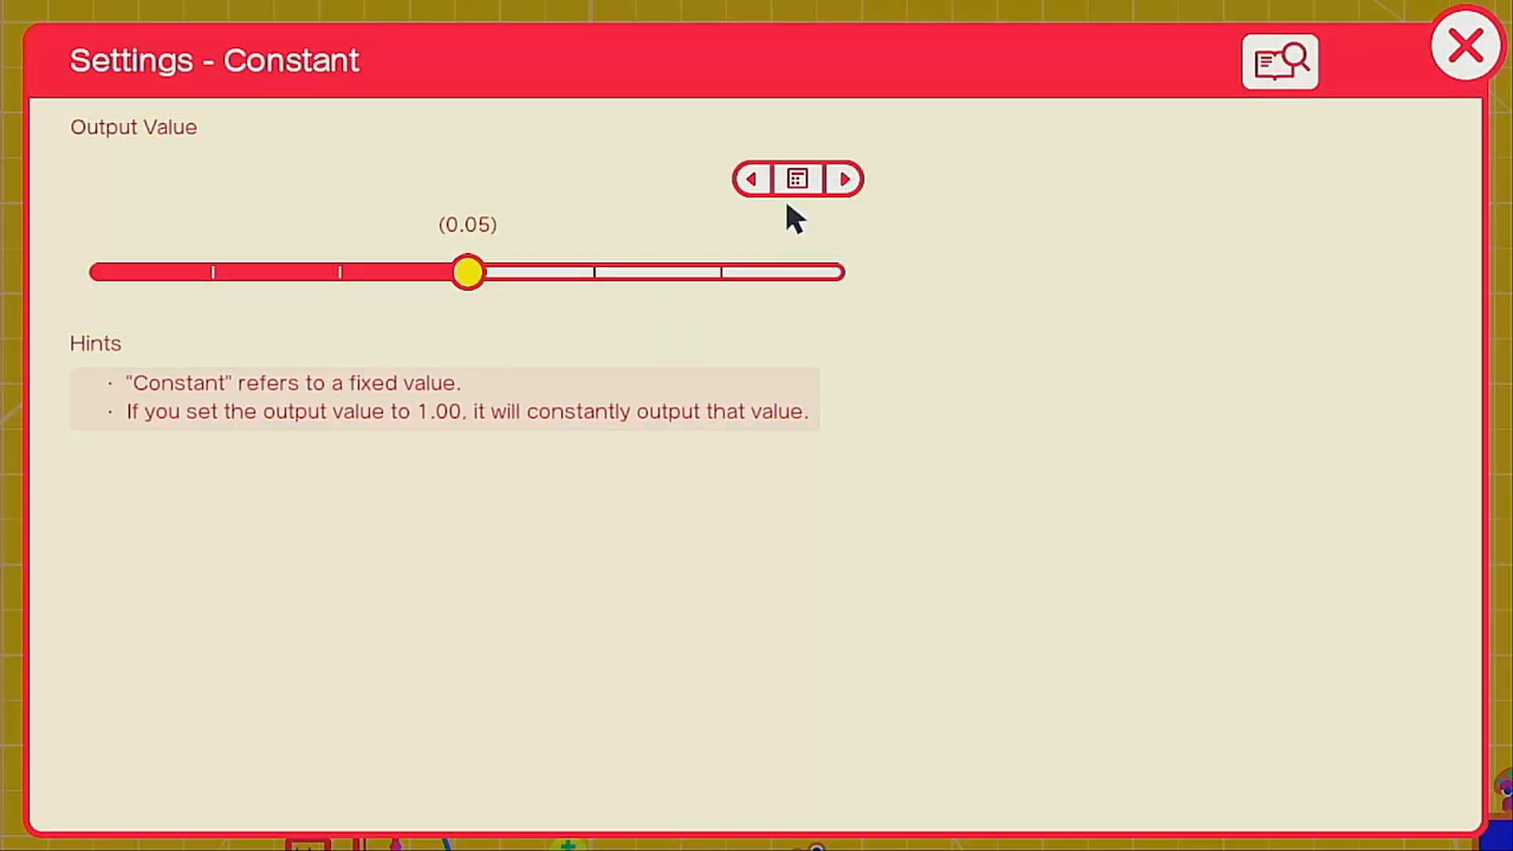
click(795, 179)
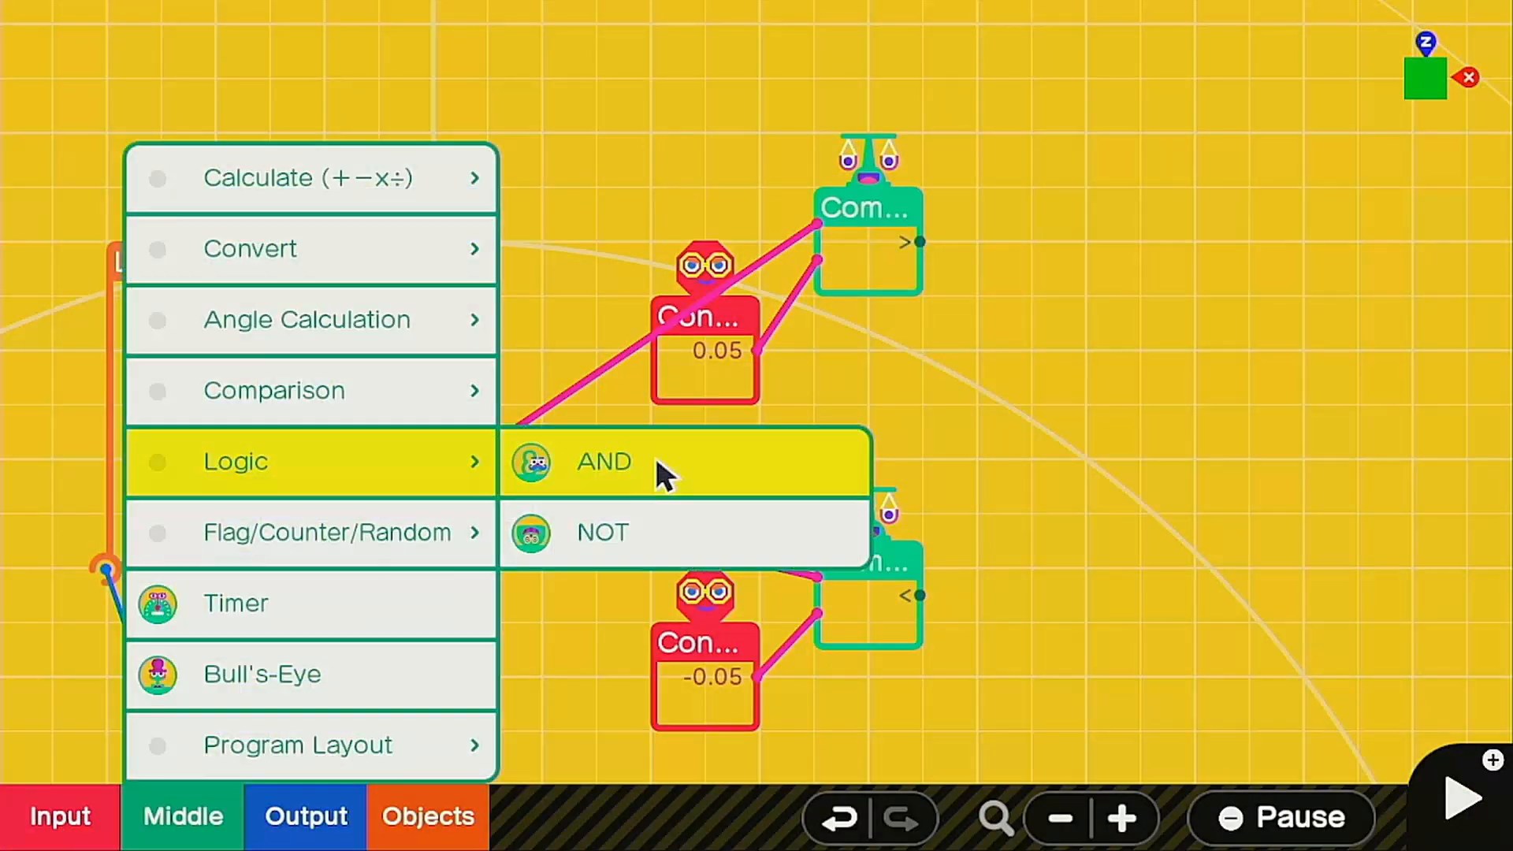
Add AND nodons and L-stick Left/Right nodons, wiring tilt amounts into the ANDs.
click(602, 461)
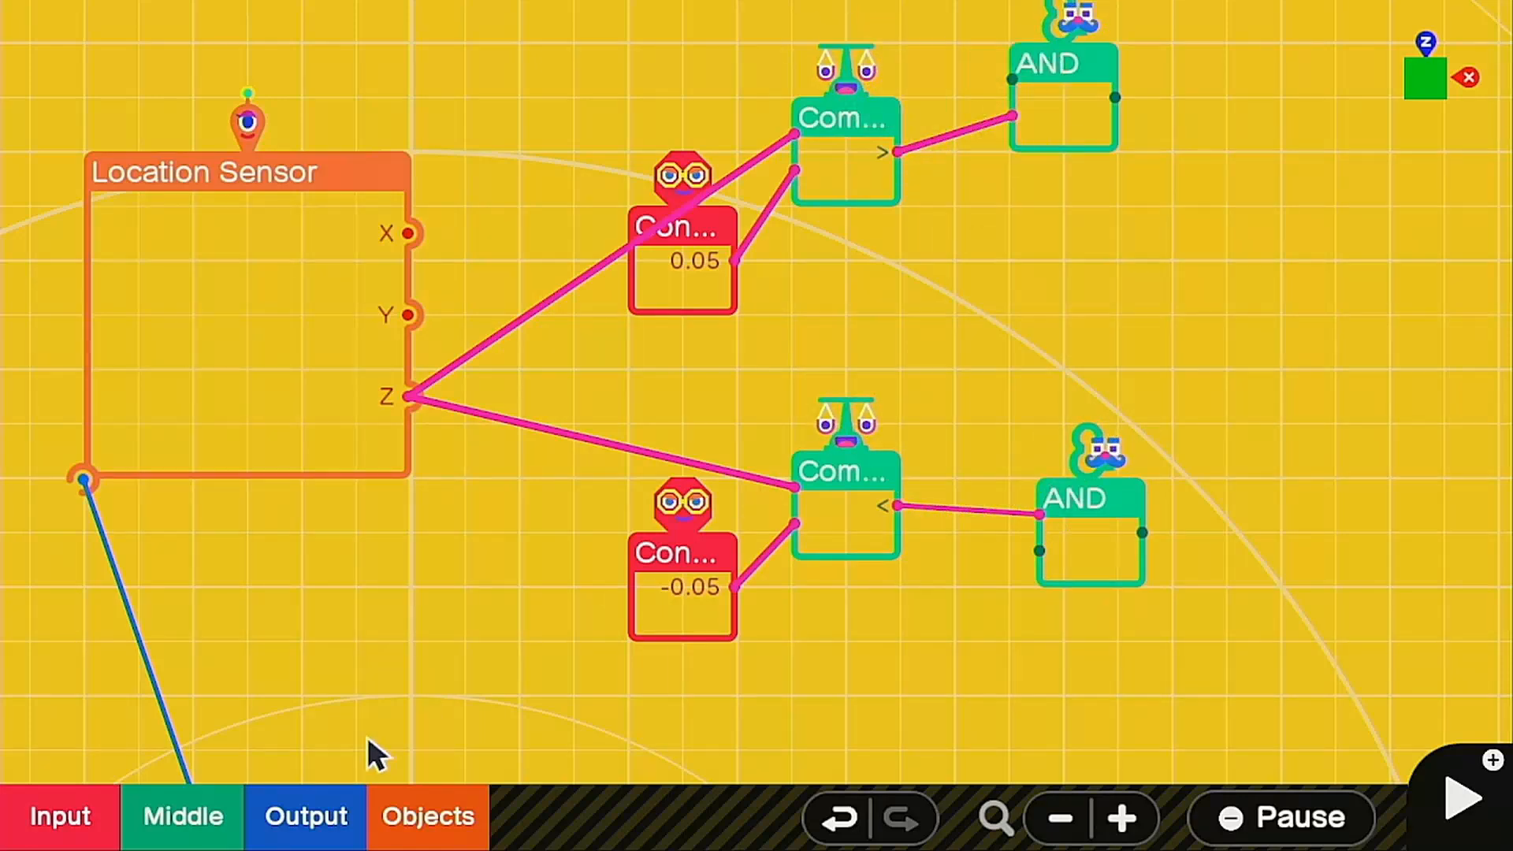
click(60, 816)
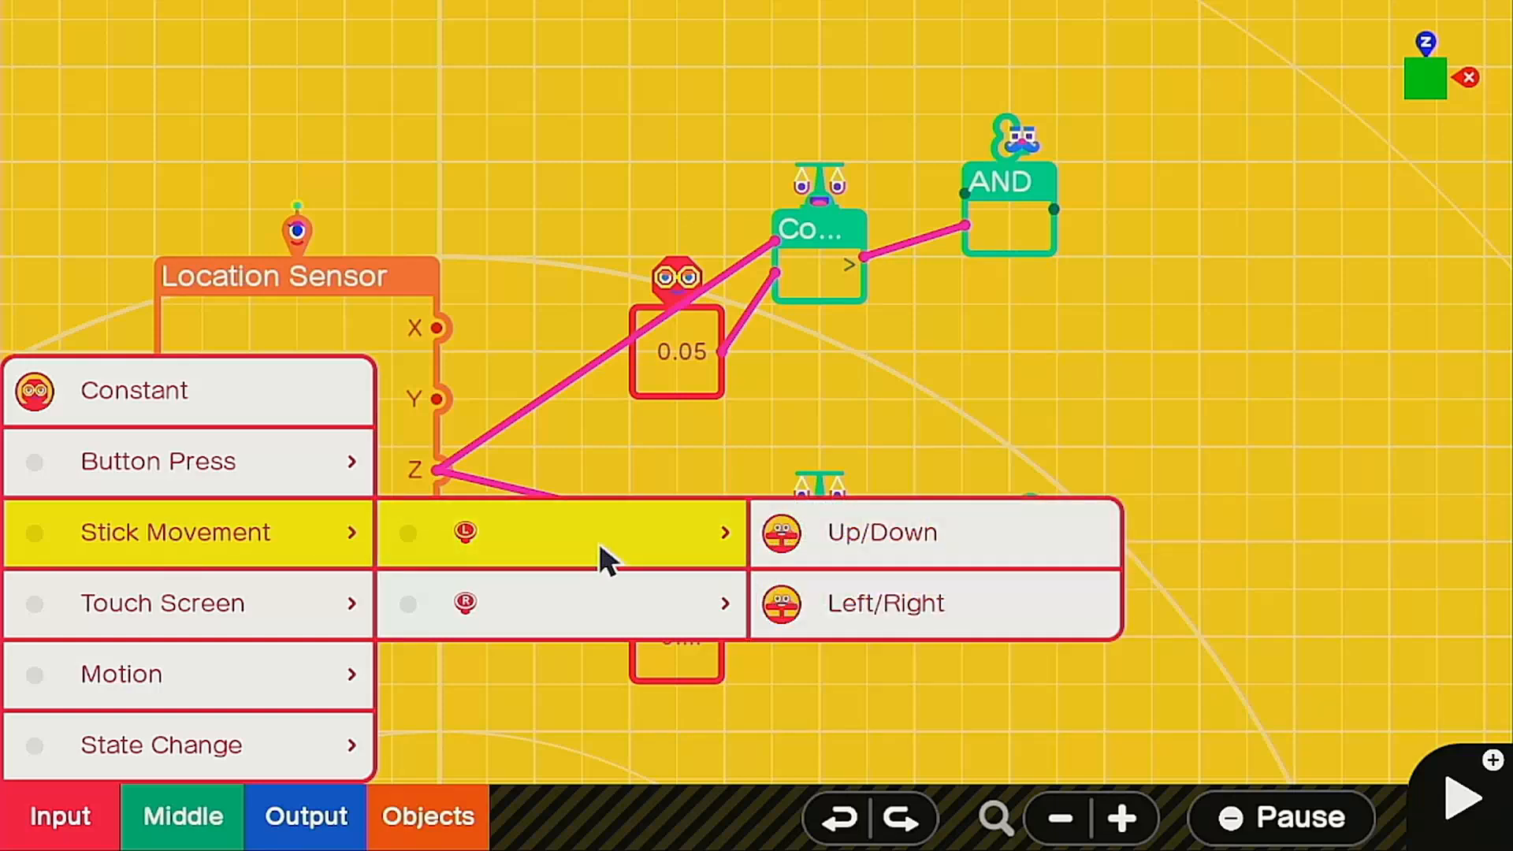
click(884, 602)
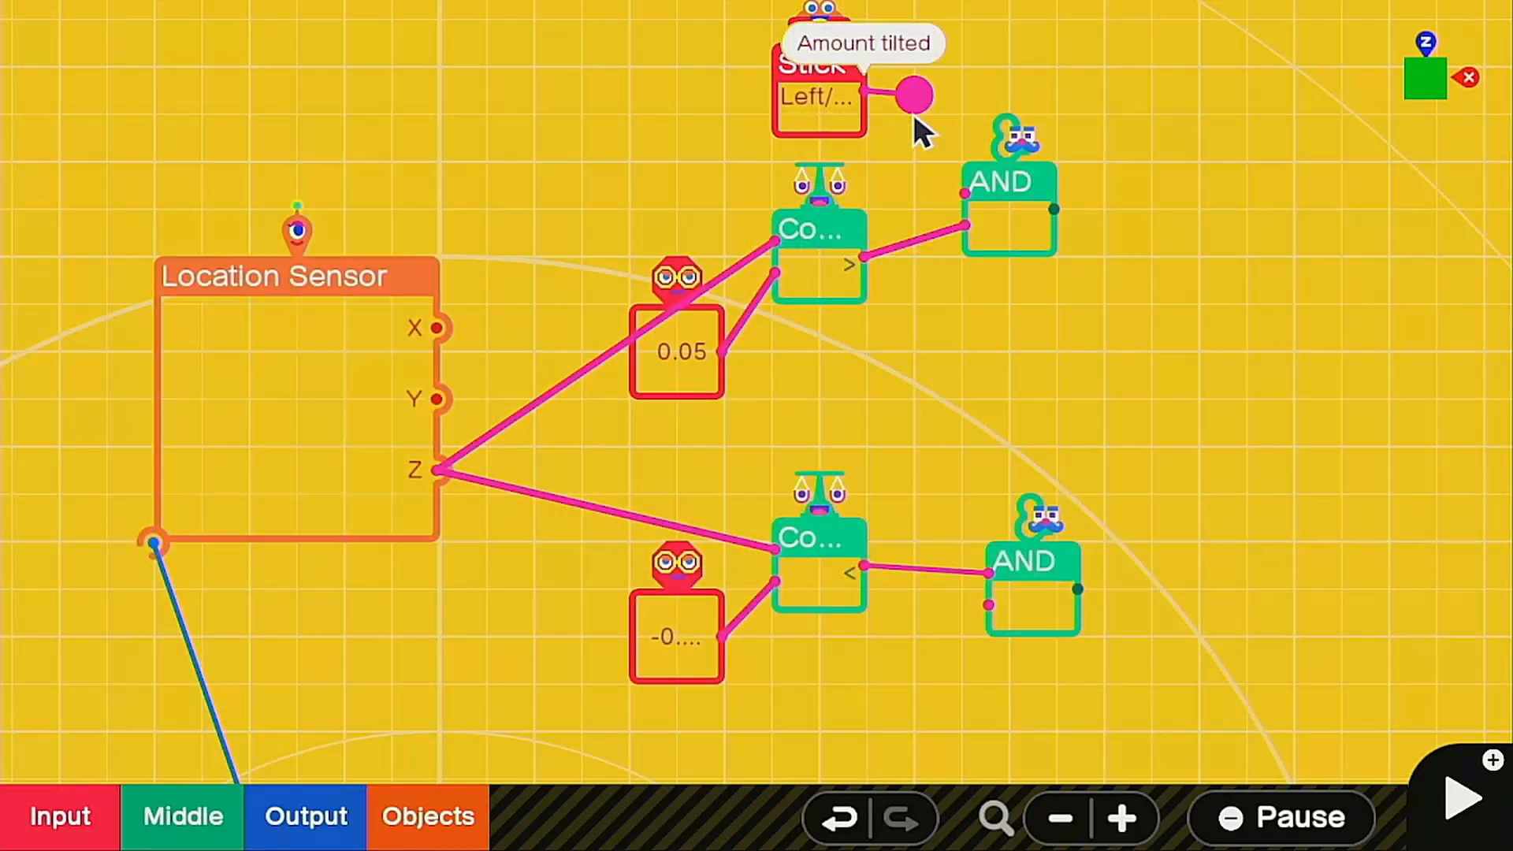
click(818, 96)
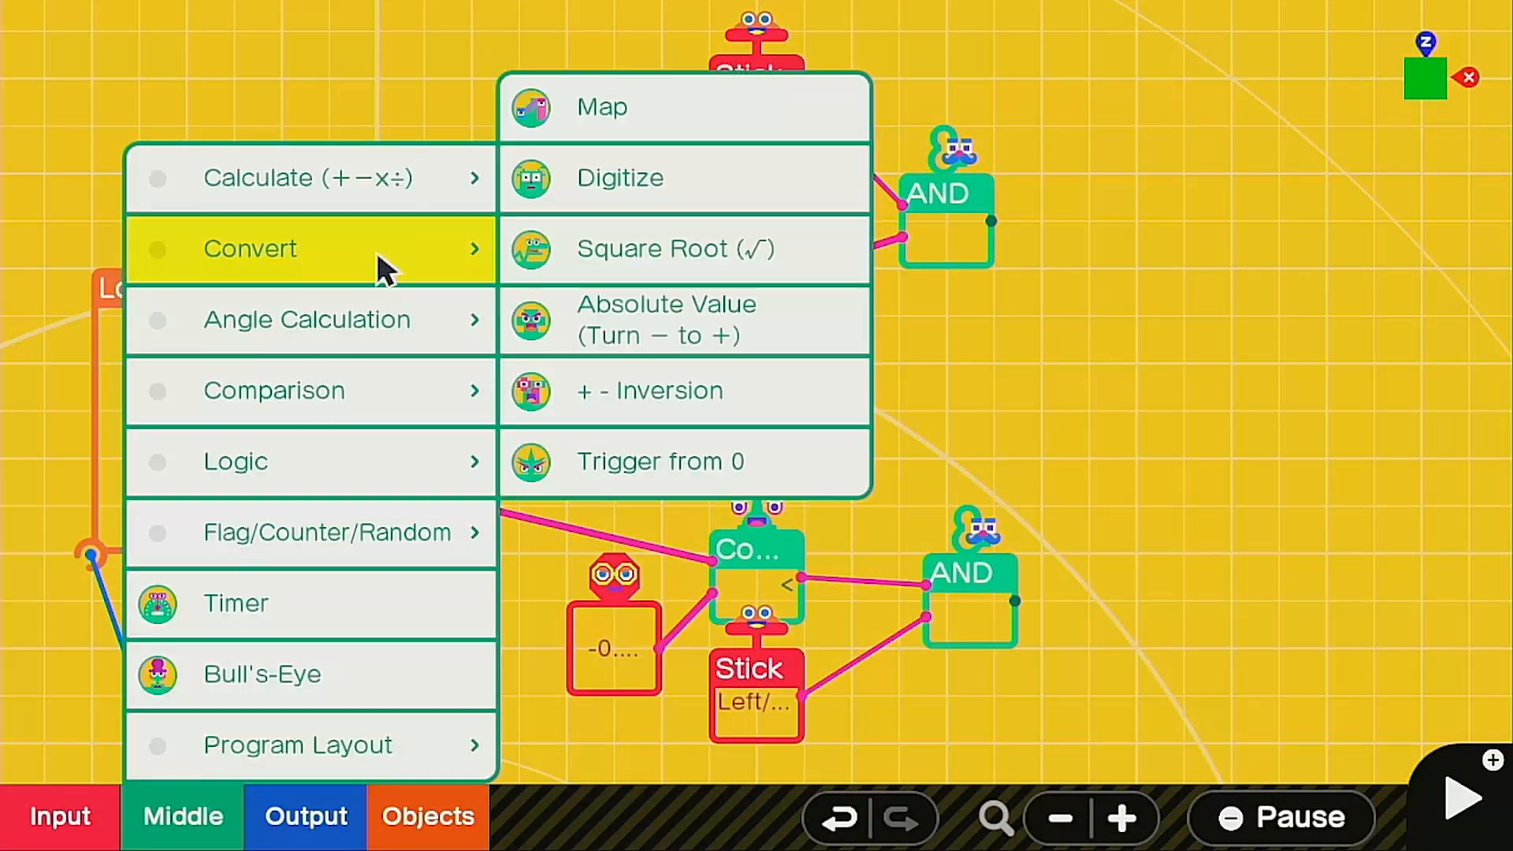
Add Map nodons after the ANDs with output ranges -0.10–0.00 and 0.00–0.10.
click(601, 107)
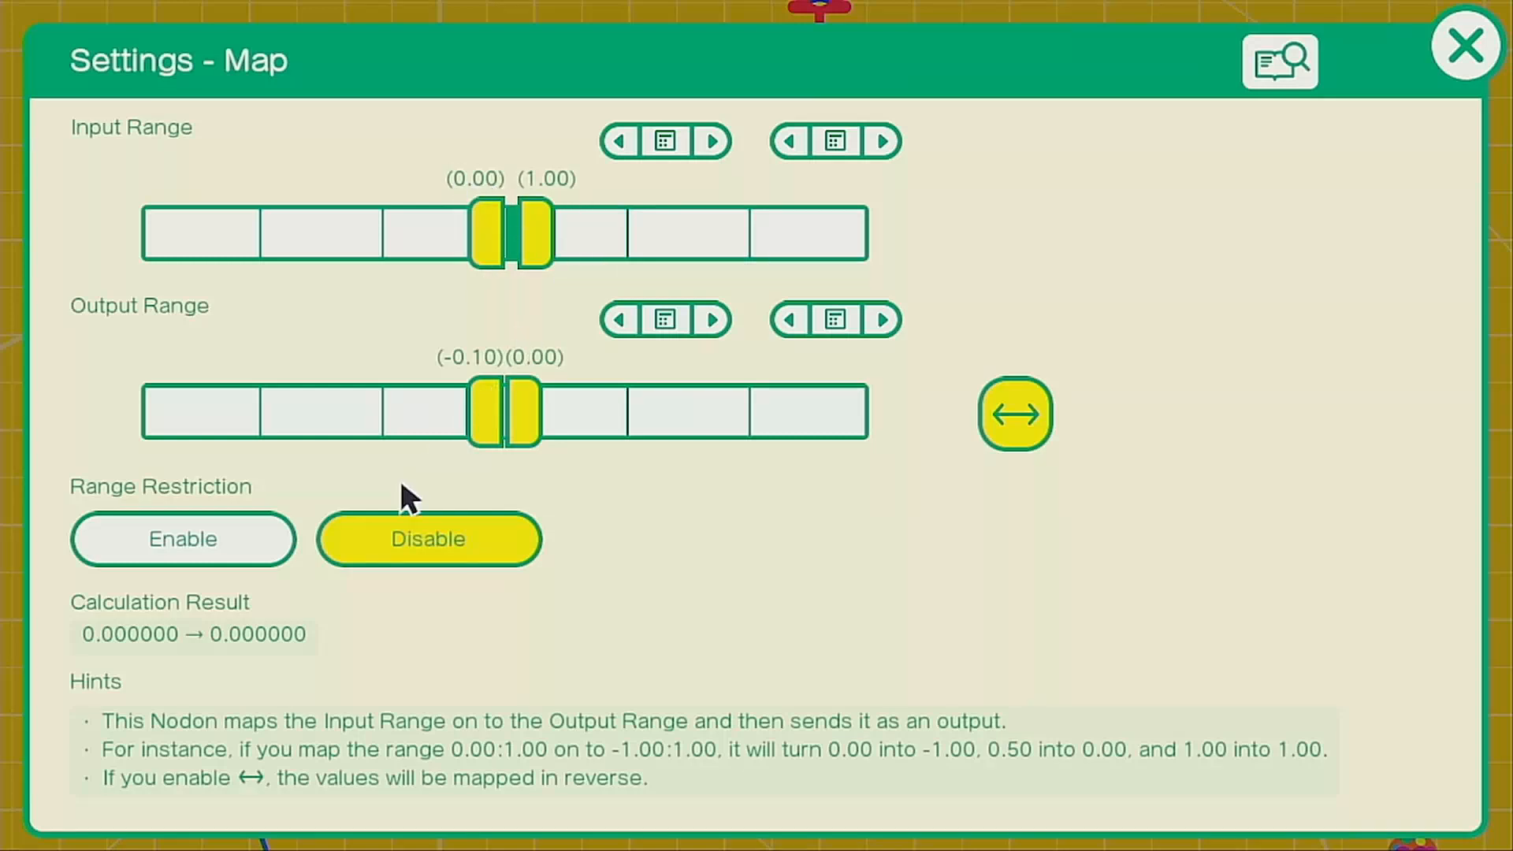
mouse_move(478, 386)
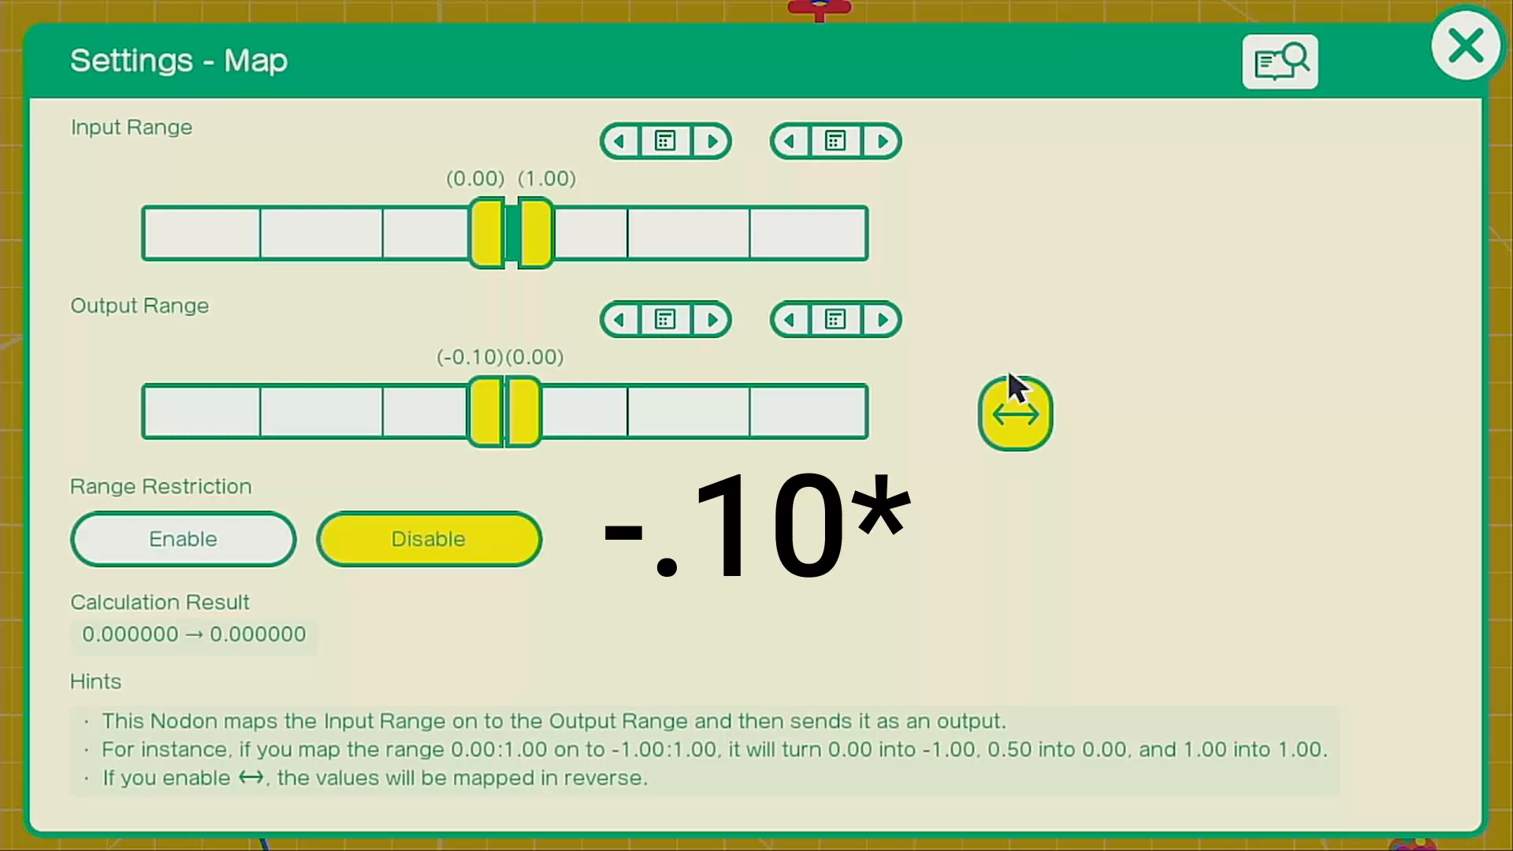
mouse_move(1389, 102)
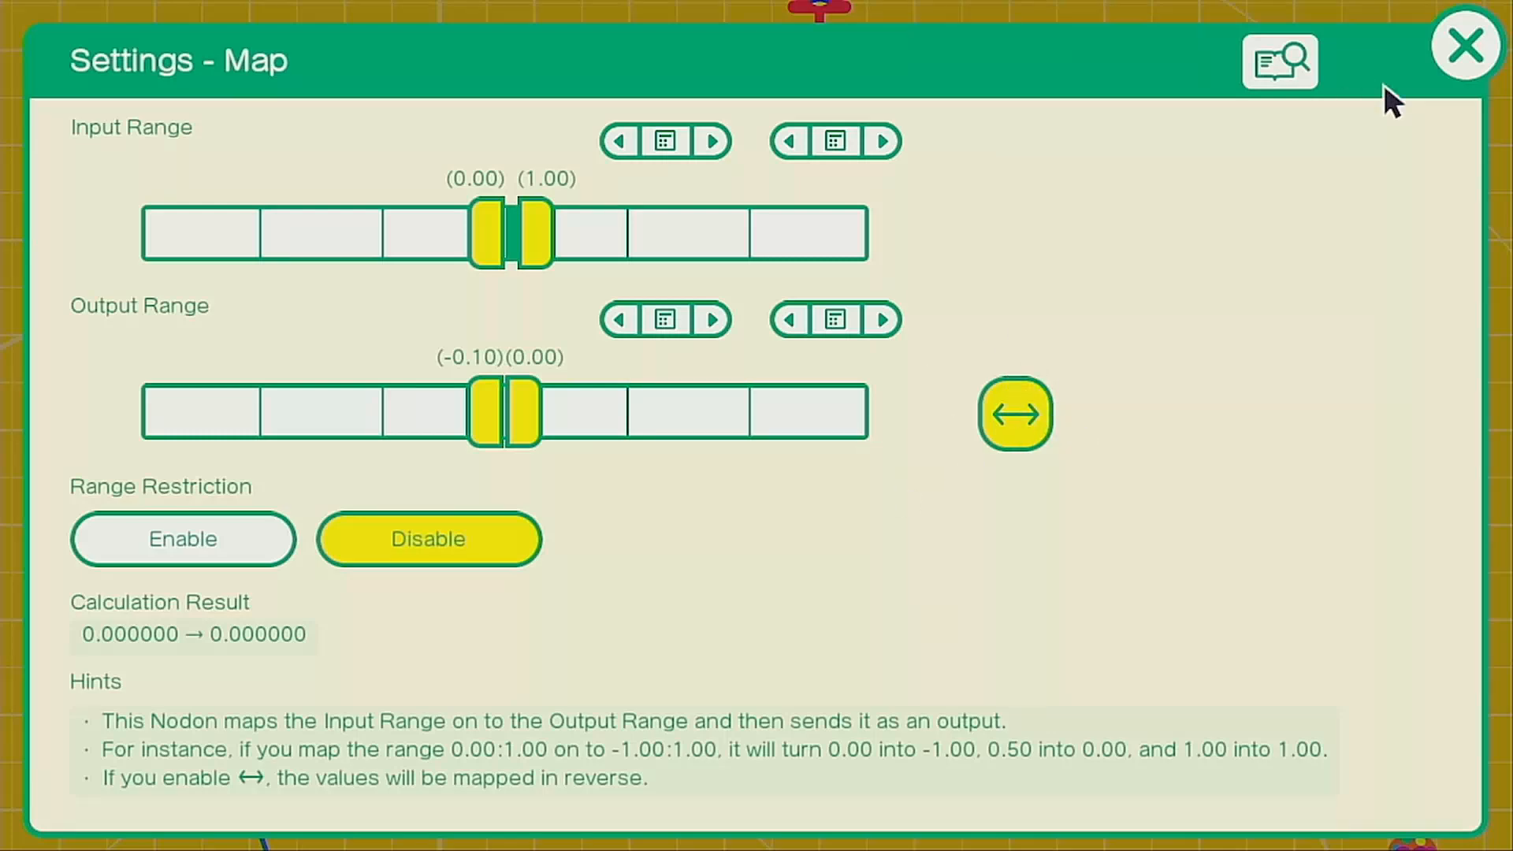
click(1465, 44)
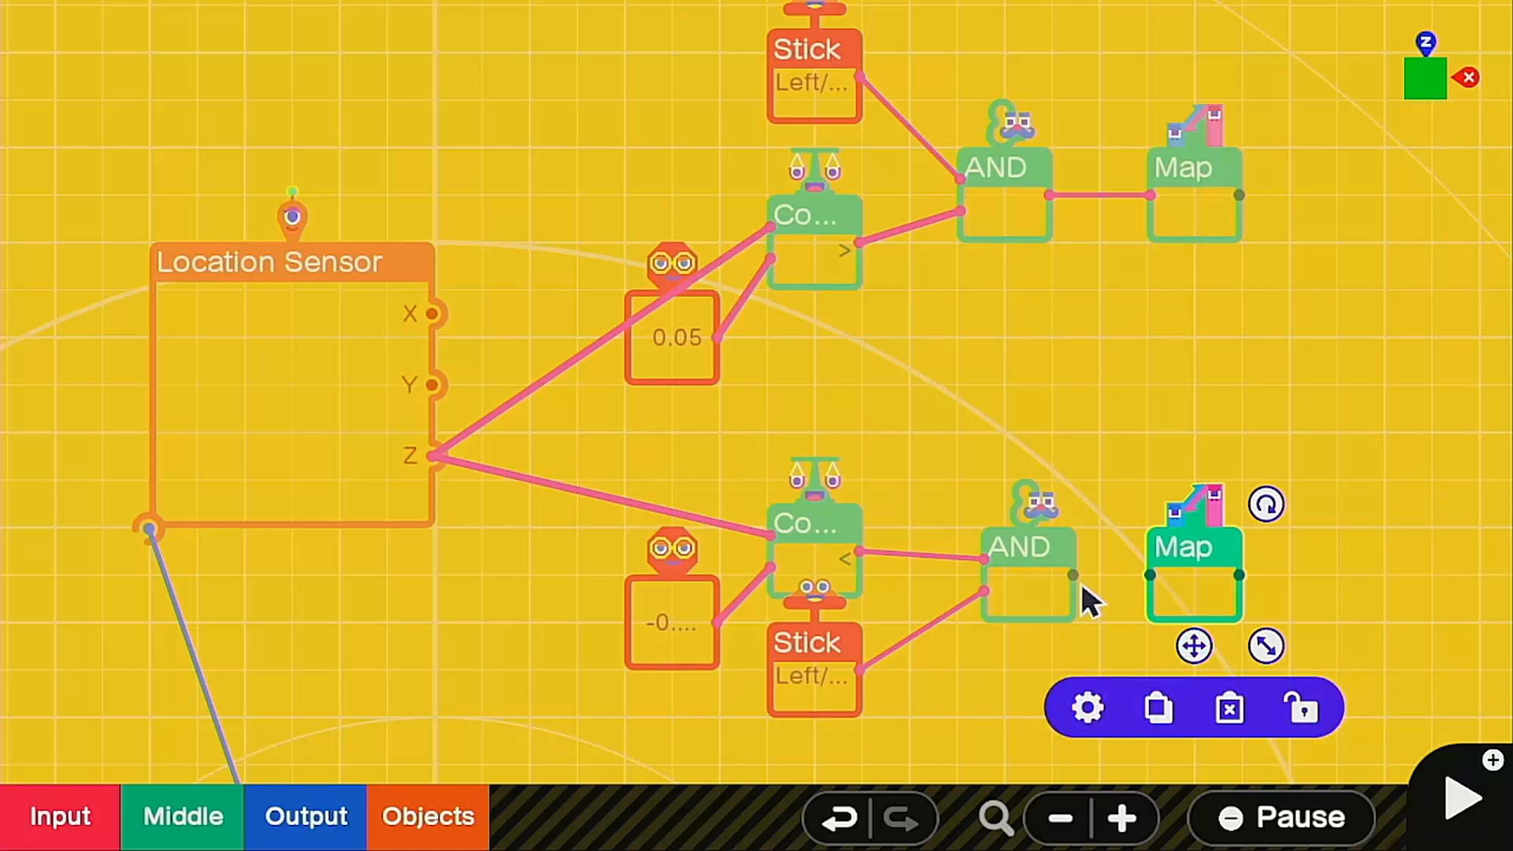
click(1084, 708)
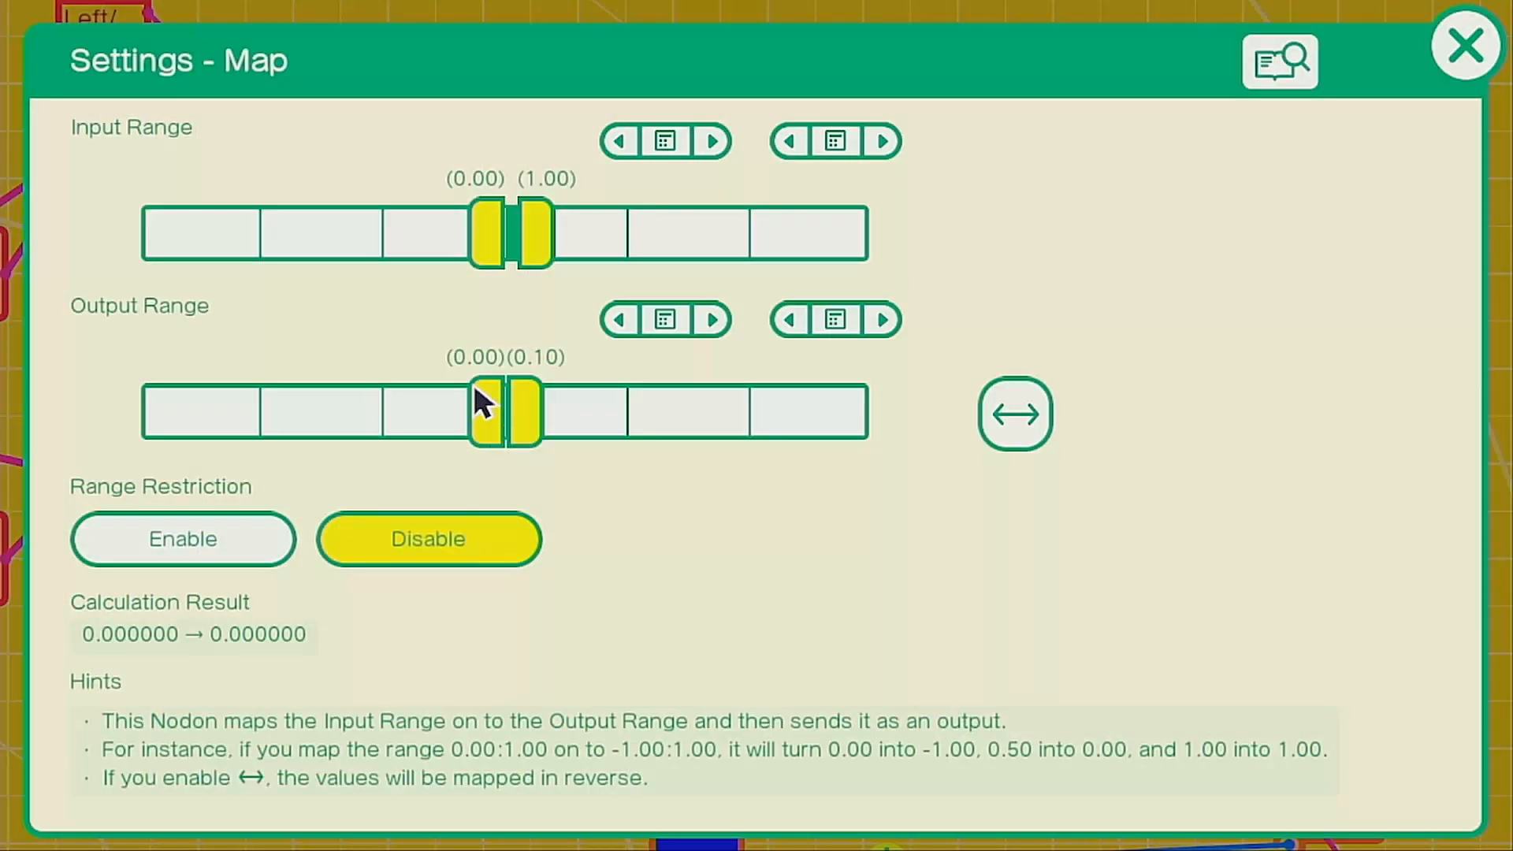
mouse_move(951, 446)
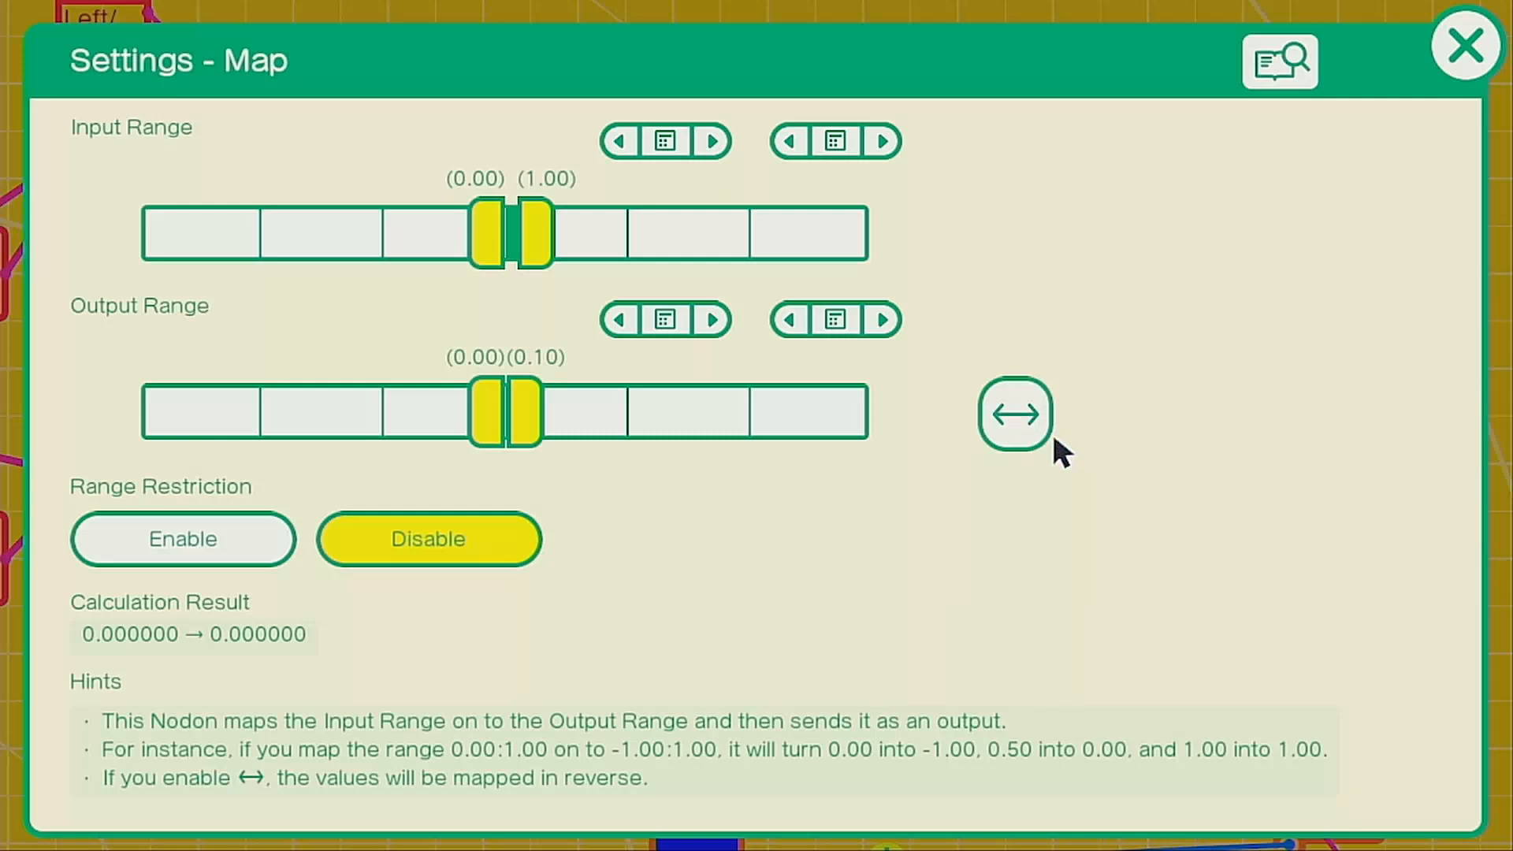
Connect the second Map's output to its target nodon and test-play the game.
click(1466, 46)
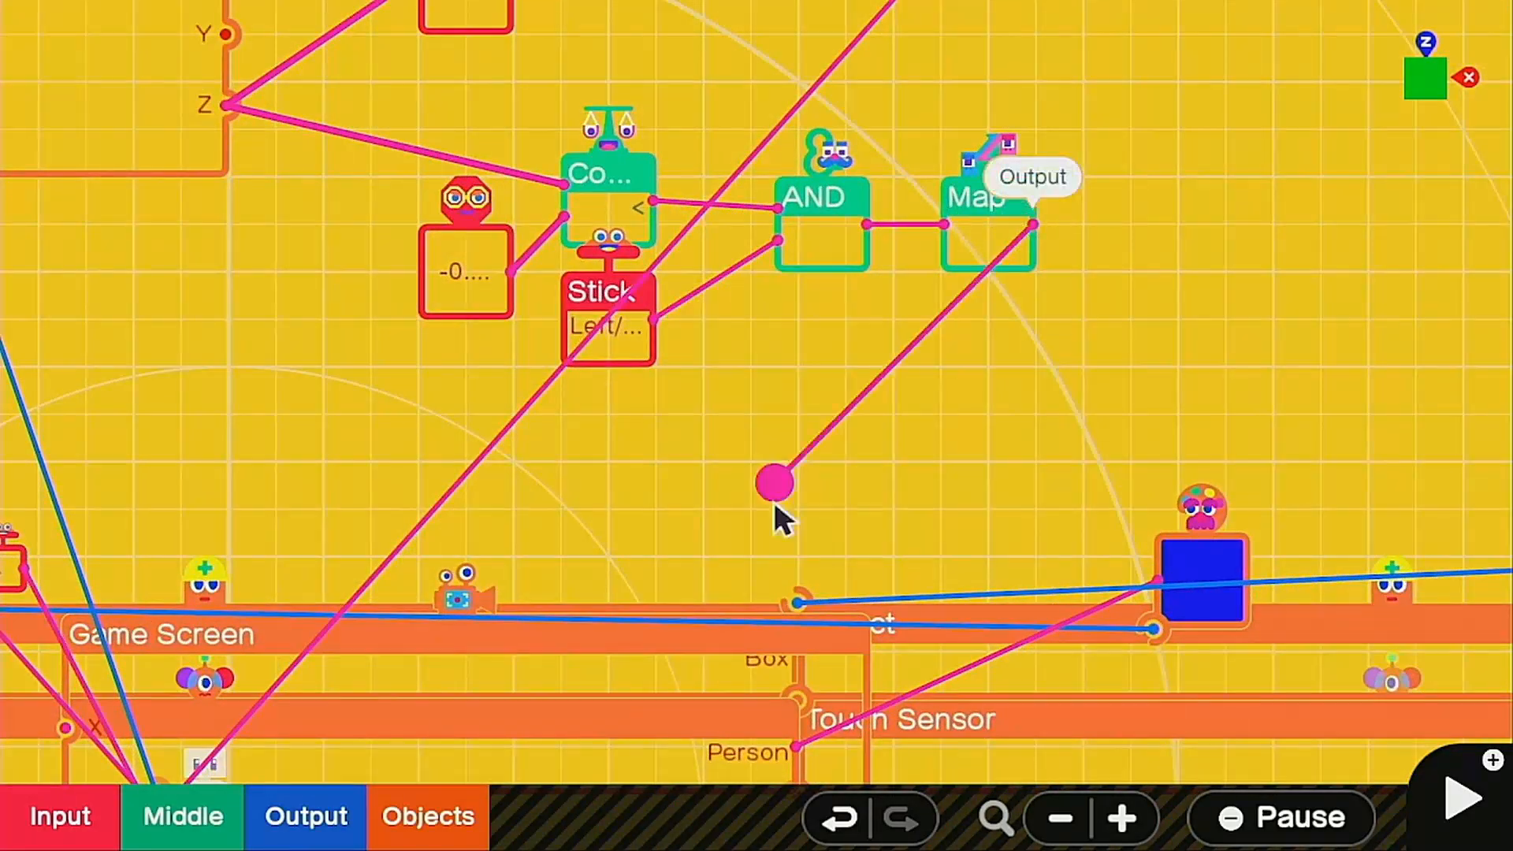
click(1460, 797)
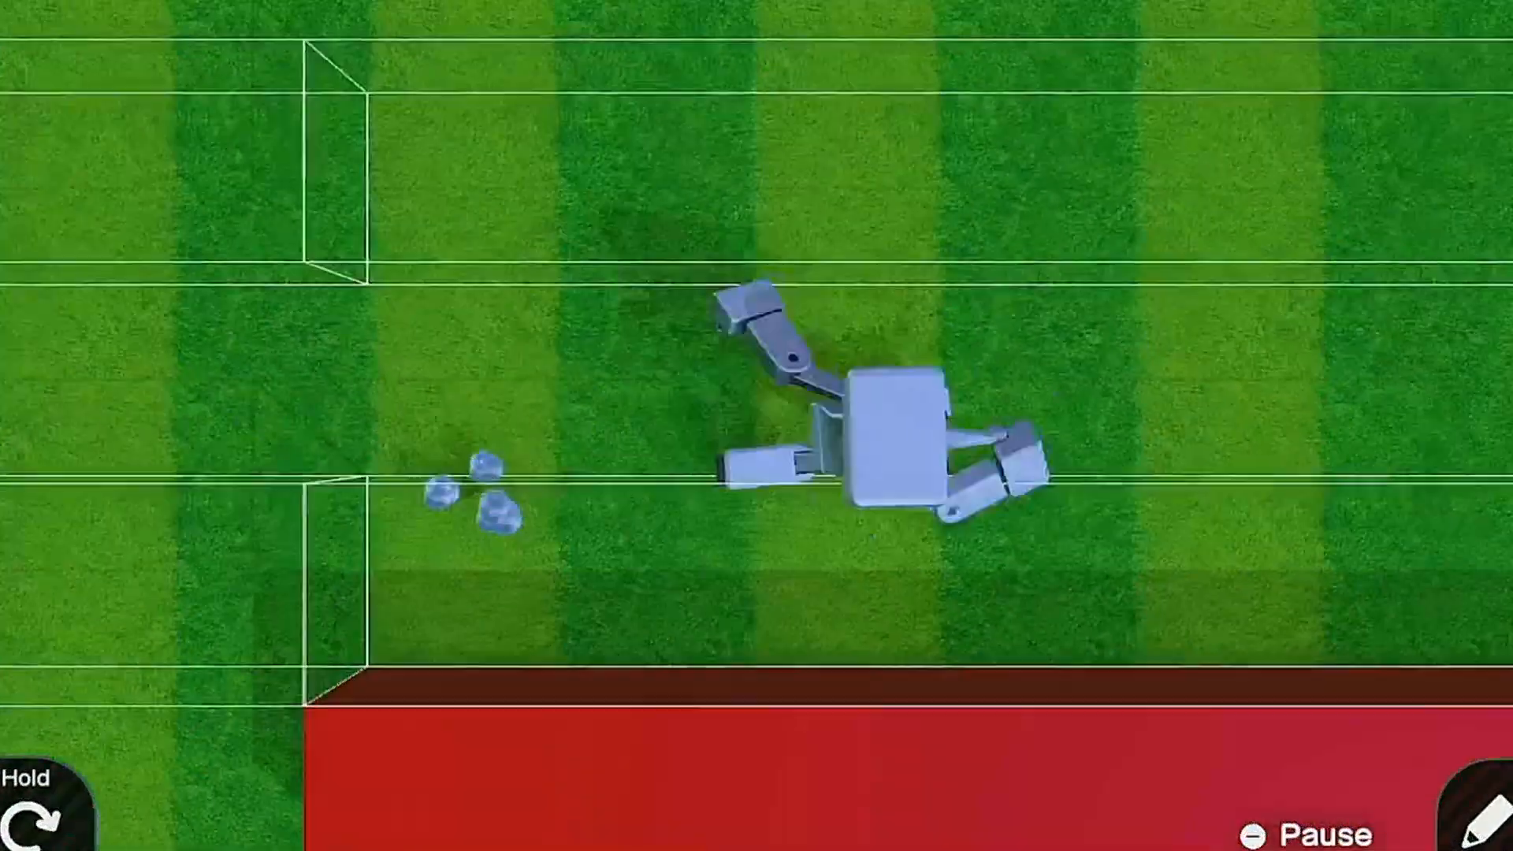